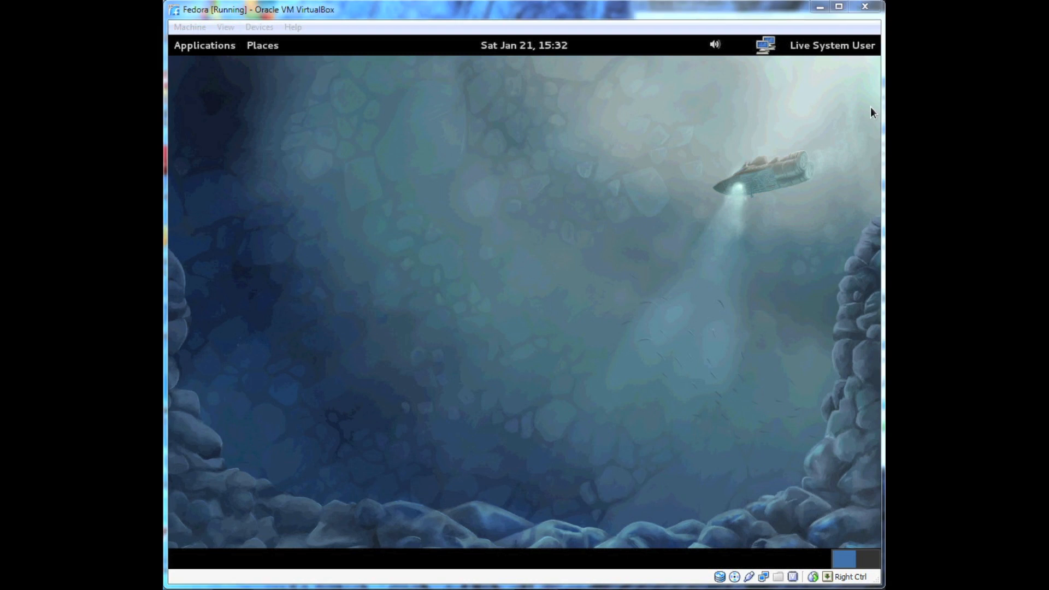
pyautogui.moveTo(859, 140)
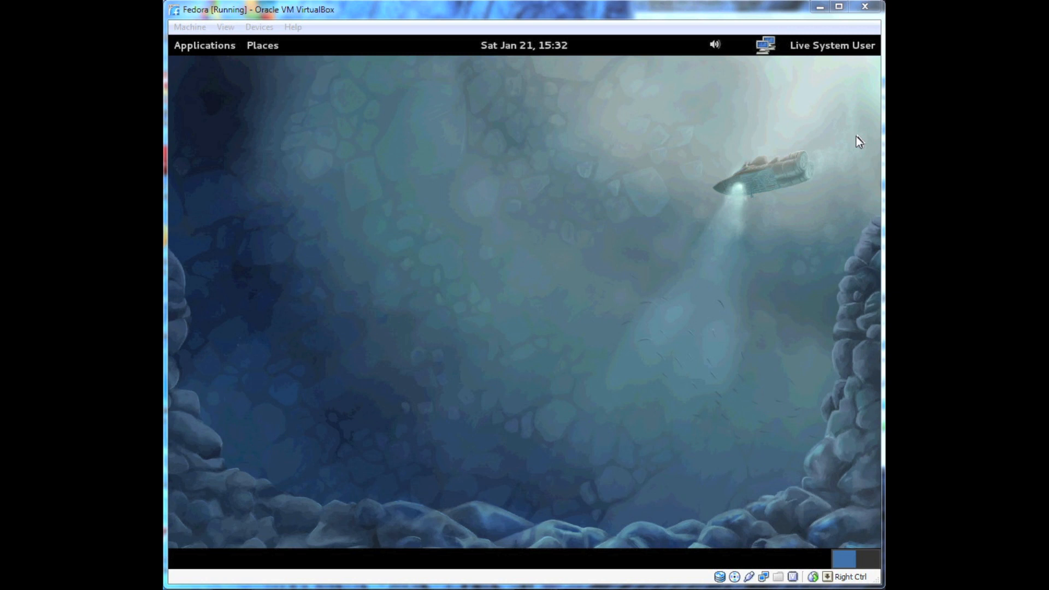
pyautogui.moveTo(360, 79)
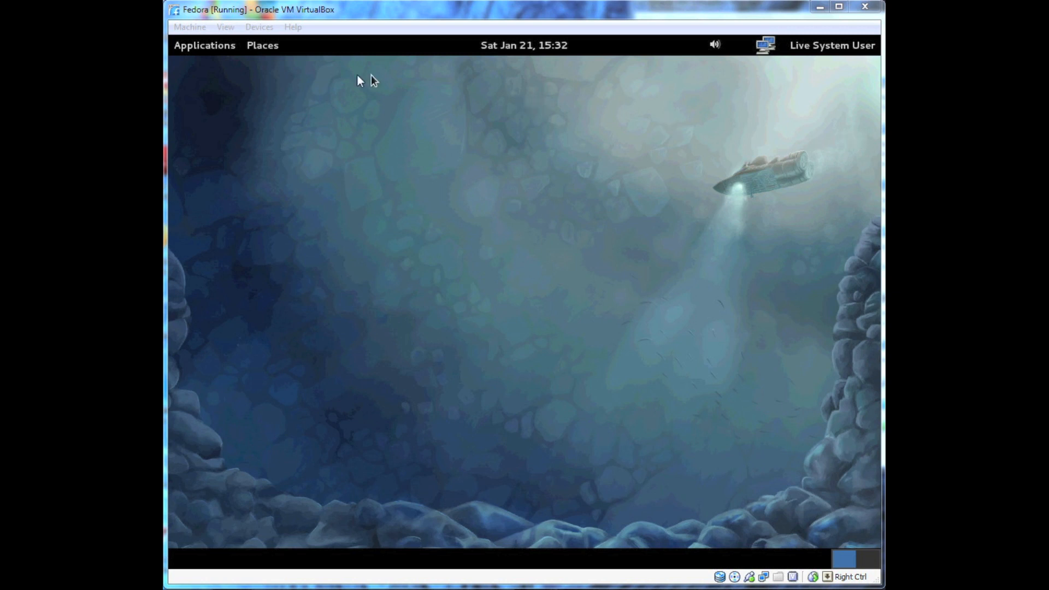
# Launch Install to Hard Drive from the Applications menu's System Tools.
pyautogui.click(204, 45)
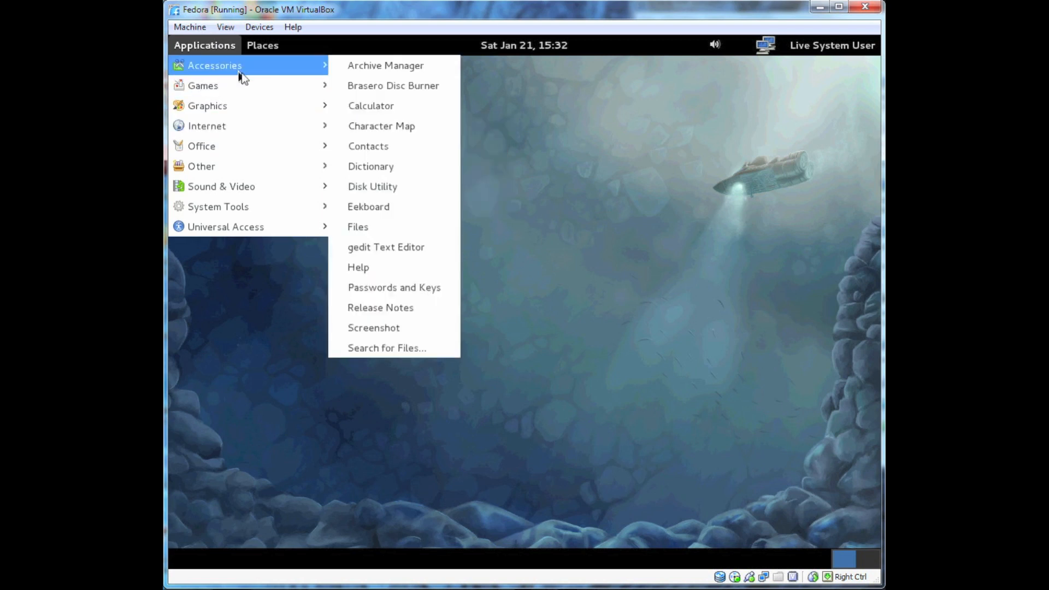
pyautogui.moveTo(368, 207)
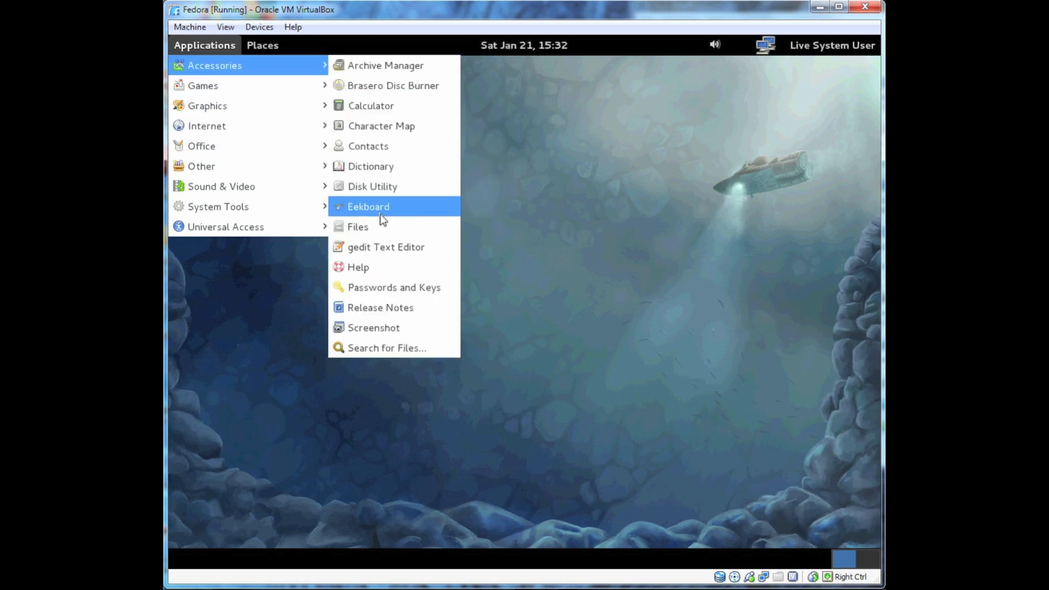
pyautogui.moveTo(368, 207)
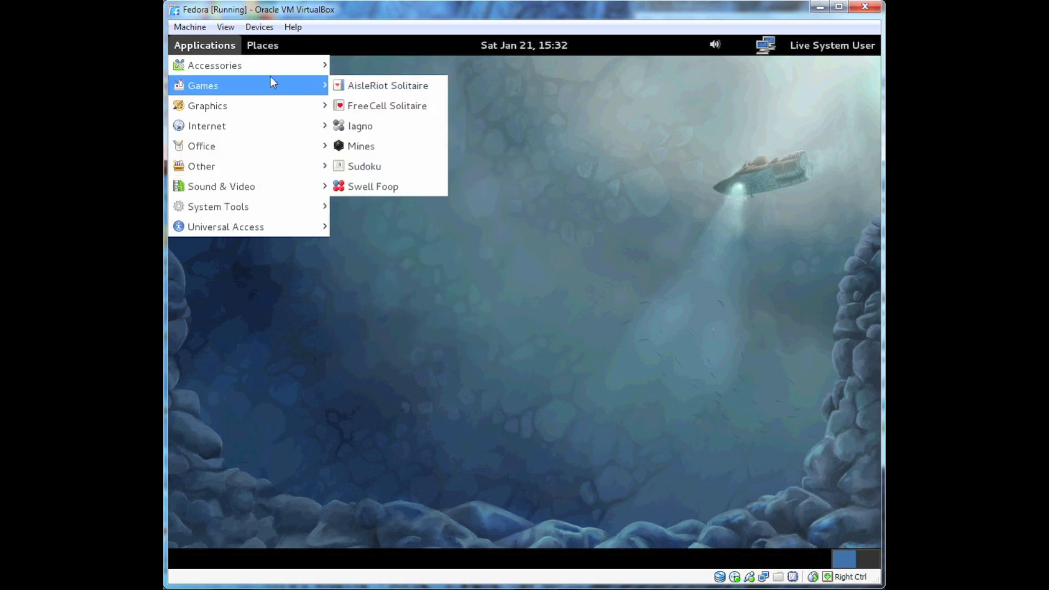
pyautogui.moveTo(219, 206)
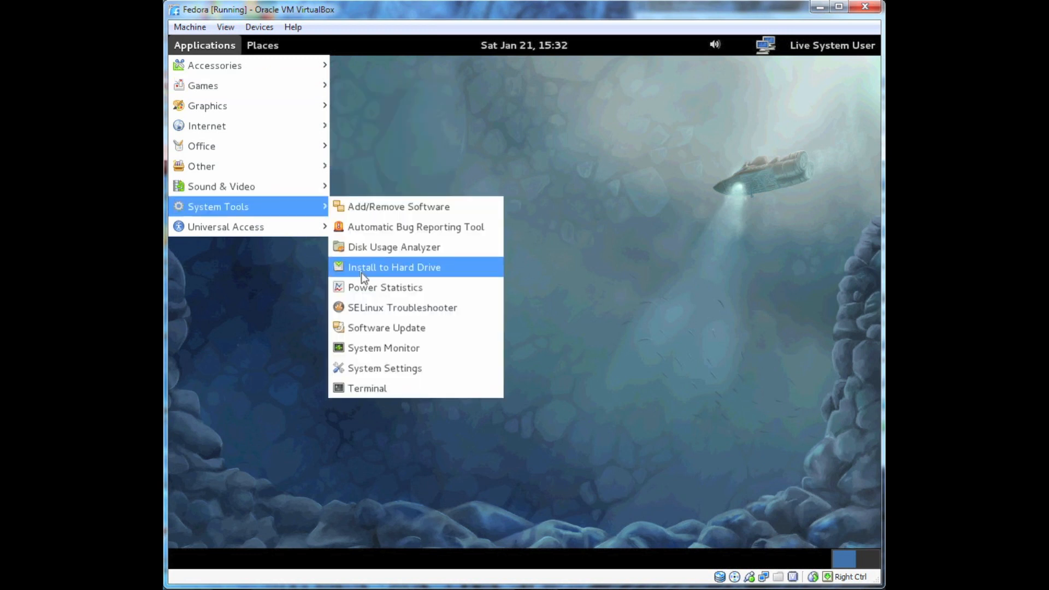
pyautogui.click(393, 266)
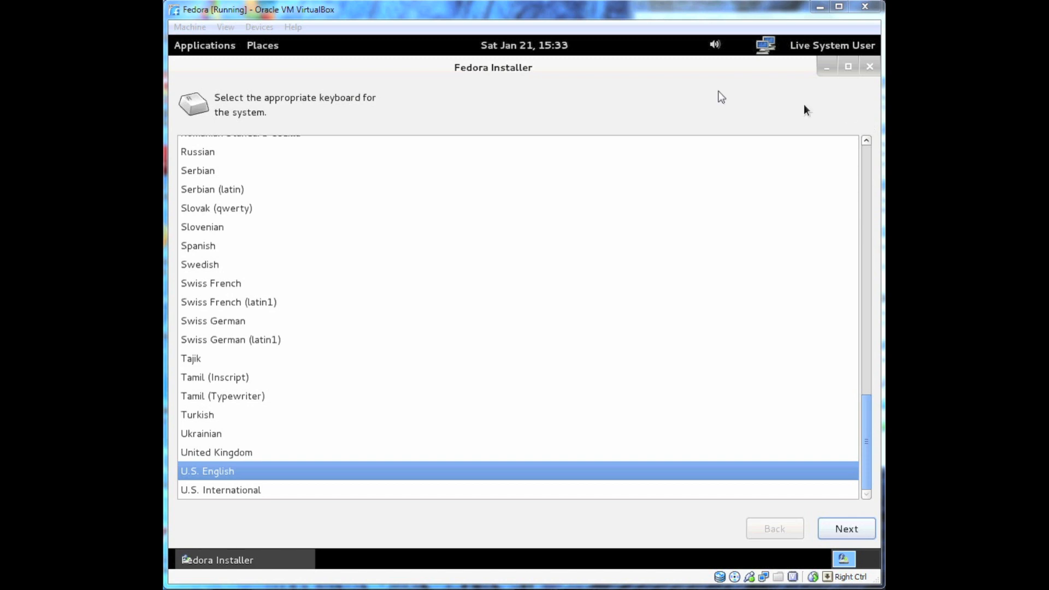
pyautogui.moveTo(448, 75)
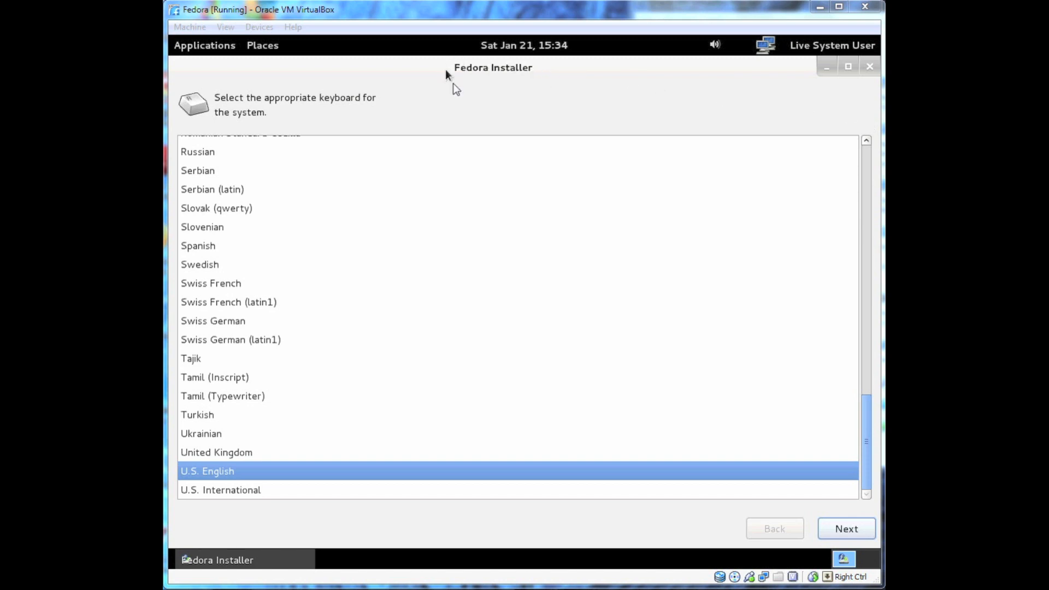
pyautogui.moveTo(487, 103)
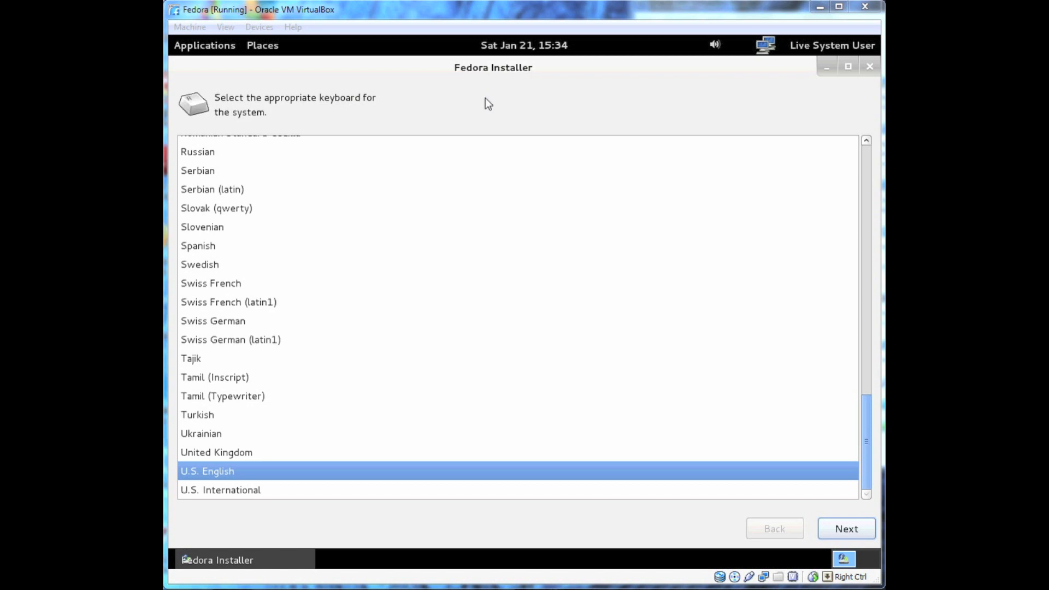
pyautogui.moveTo(468, 336)
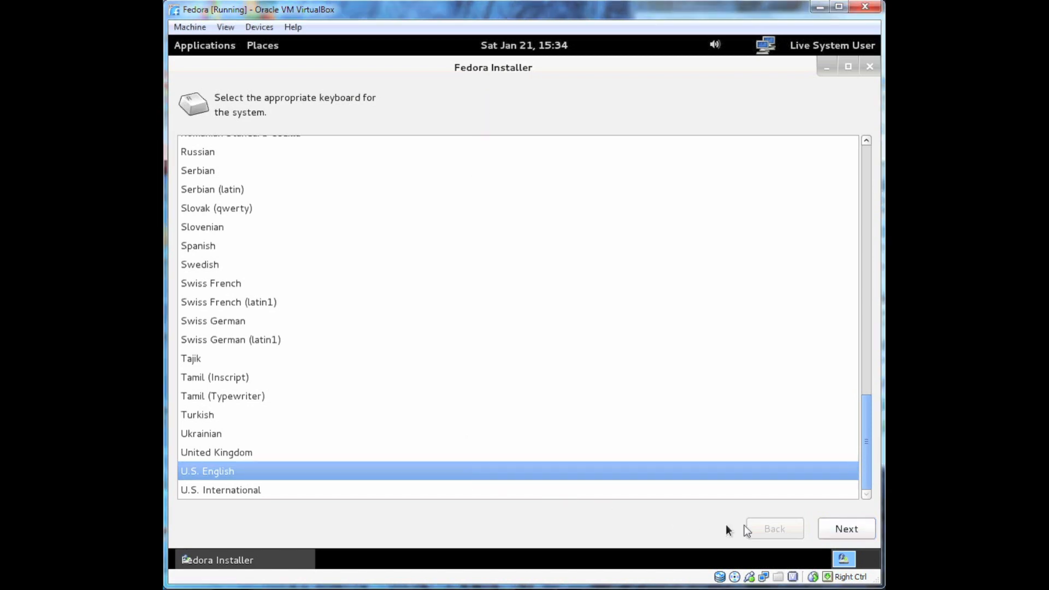
pyautogui.moveTo(845, 528)
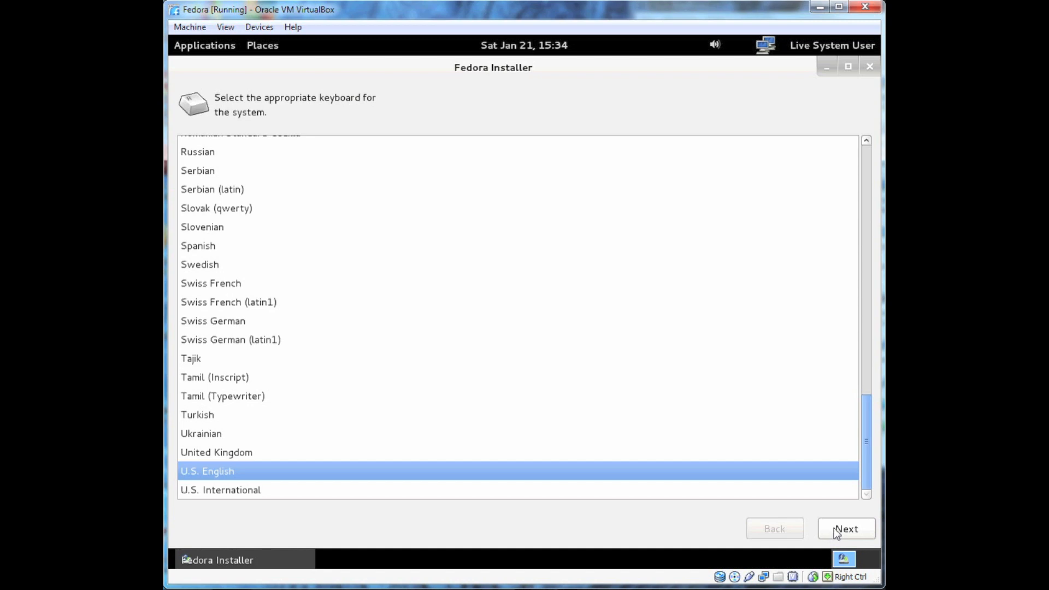
# Keep the U.S. English keyboard layout and Basic Storage Devices, continuing to disk detection.
pyautogui.click(844, 528)
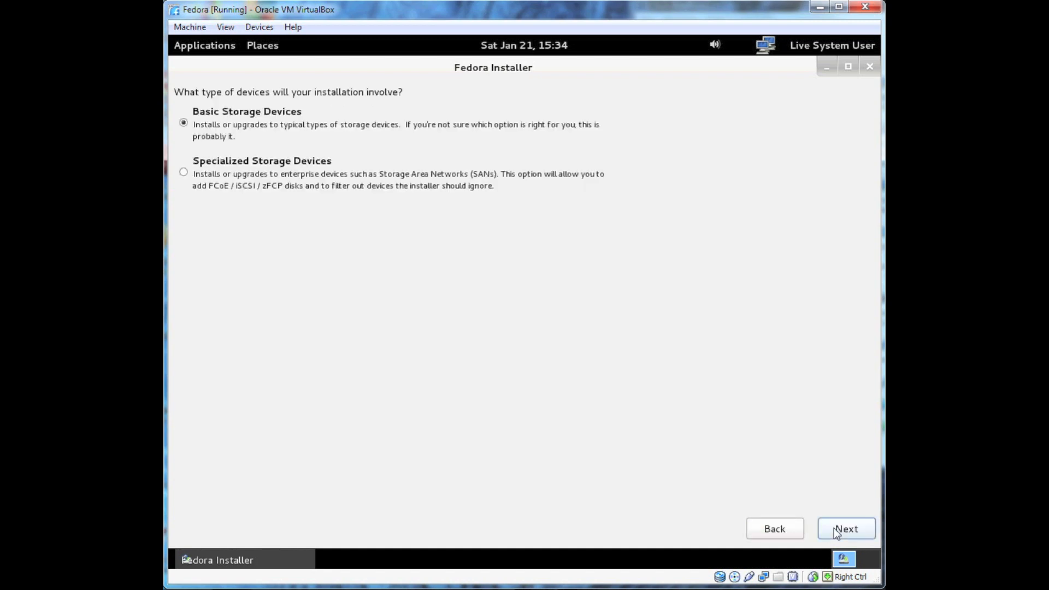
pyautogui.moveTo(680, 354)
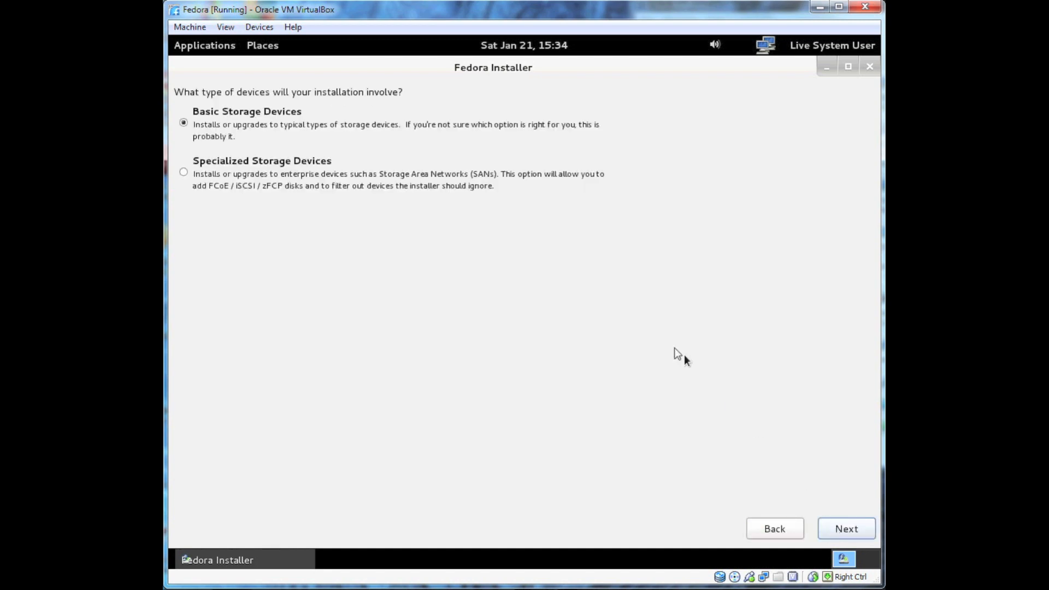
pyautogui.moveTo(298, 138)
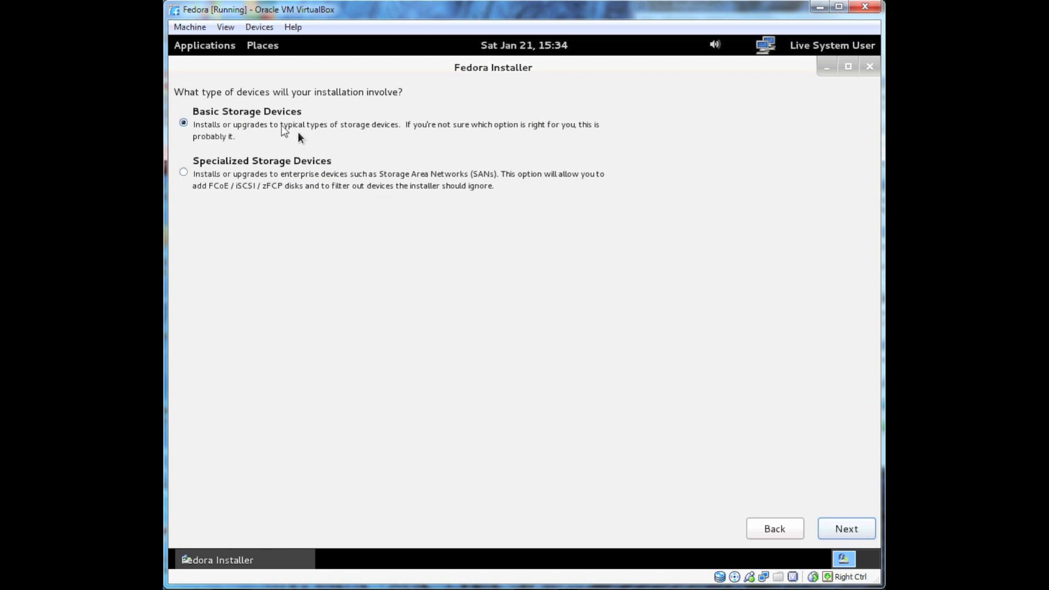
pyautogui.moveTo(220, 133)
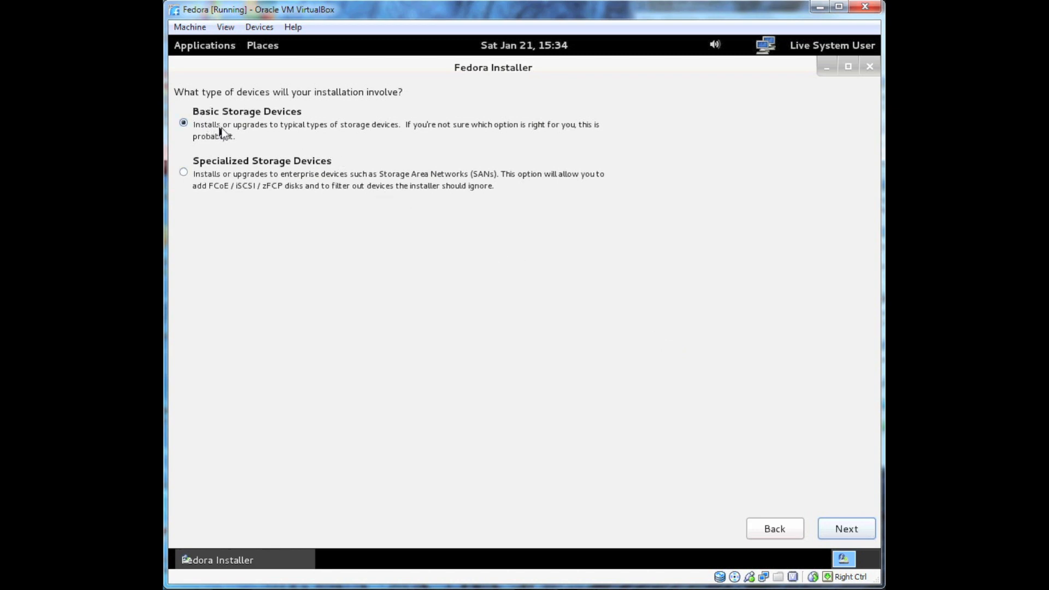
pyautogui.moveTo(344, 180)
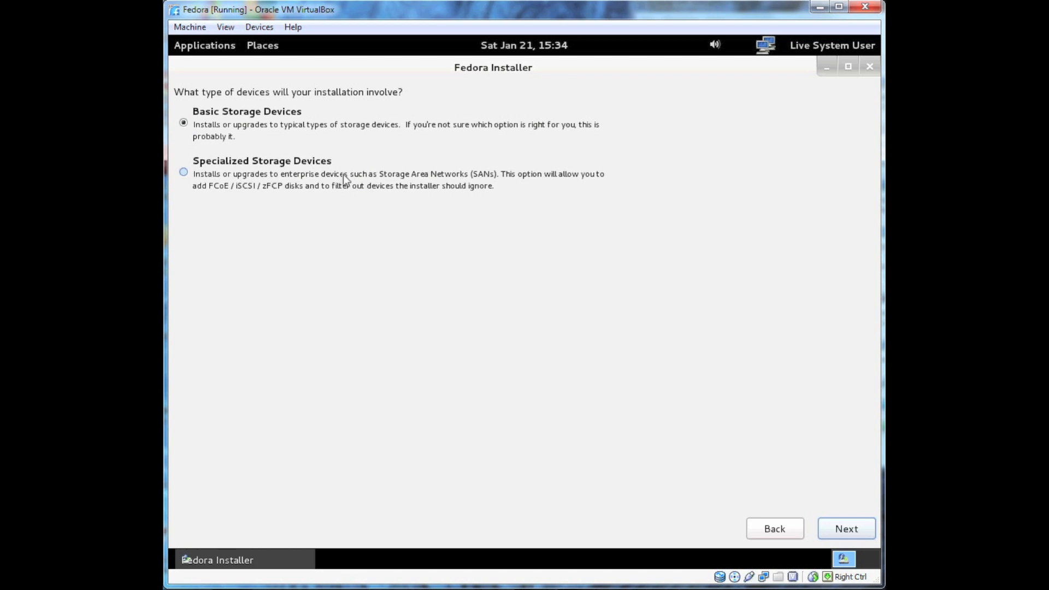
pyautogui.moveTo(346, 187)
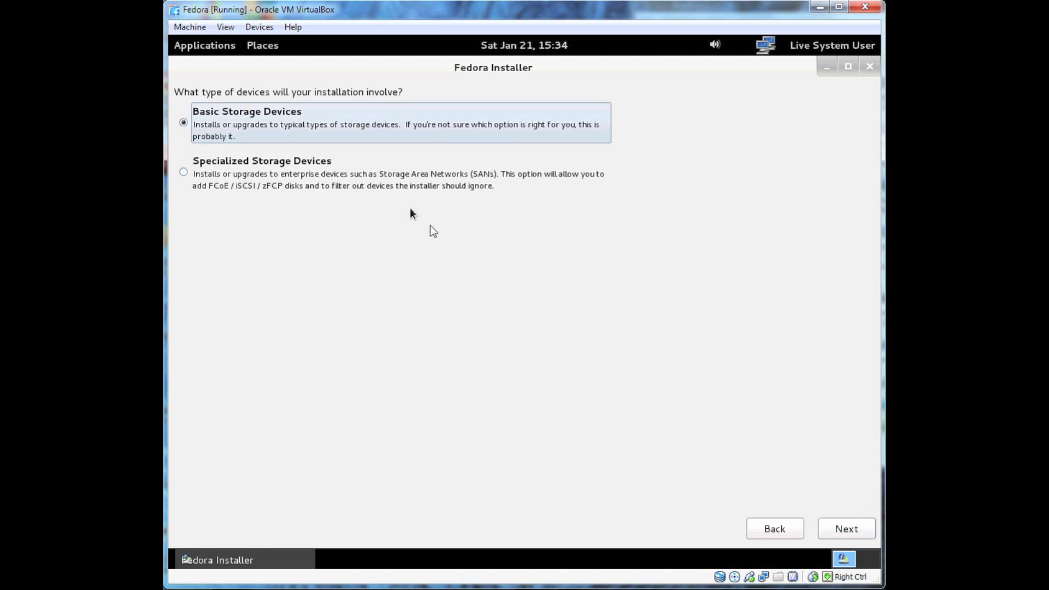
pyautogui.click(844, 528)
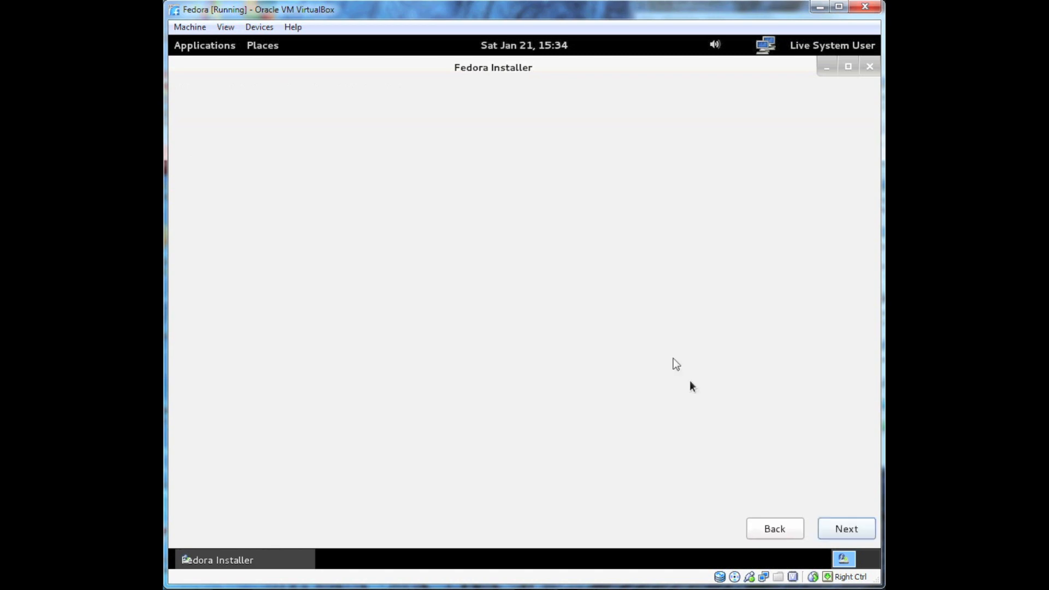
# Discard any data on the blank 25600 MB virtual disk in the Storage Device Warning.
pyautogui.click(844, 529)
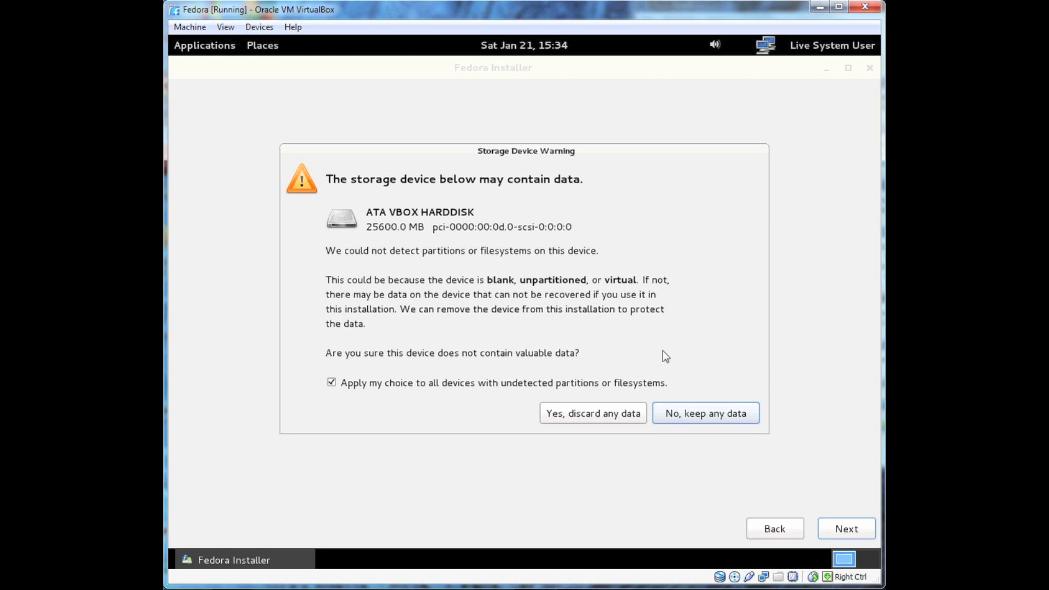
pyautogui.moveTo(629, 413)
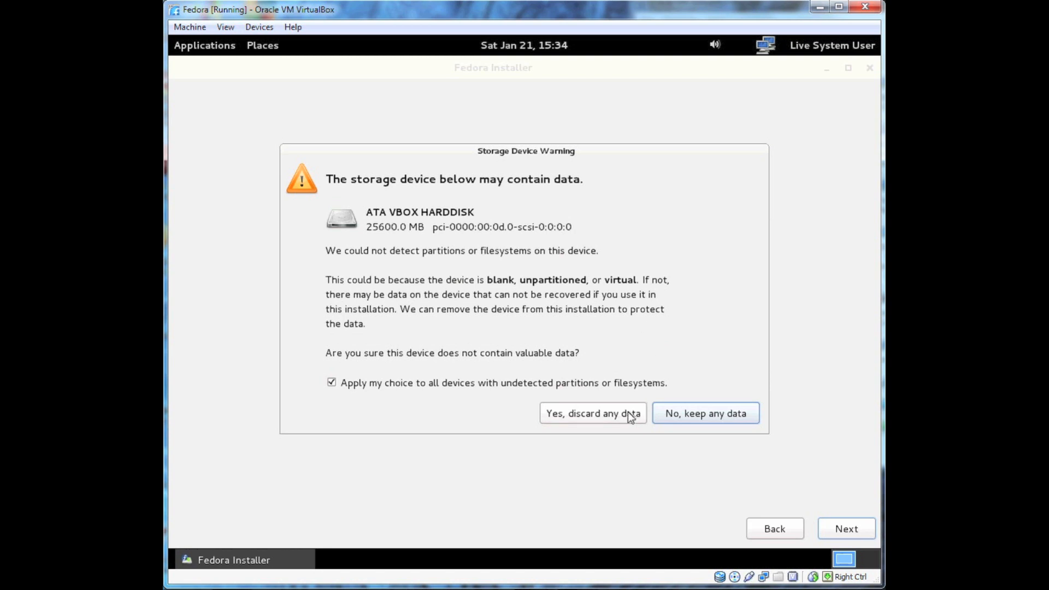
pyautogui.click(592, 413)
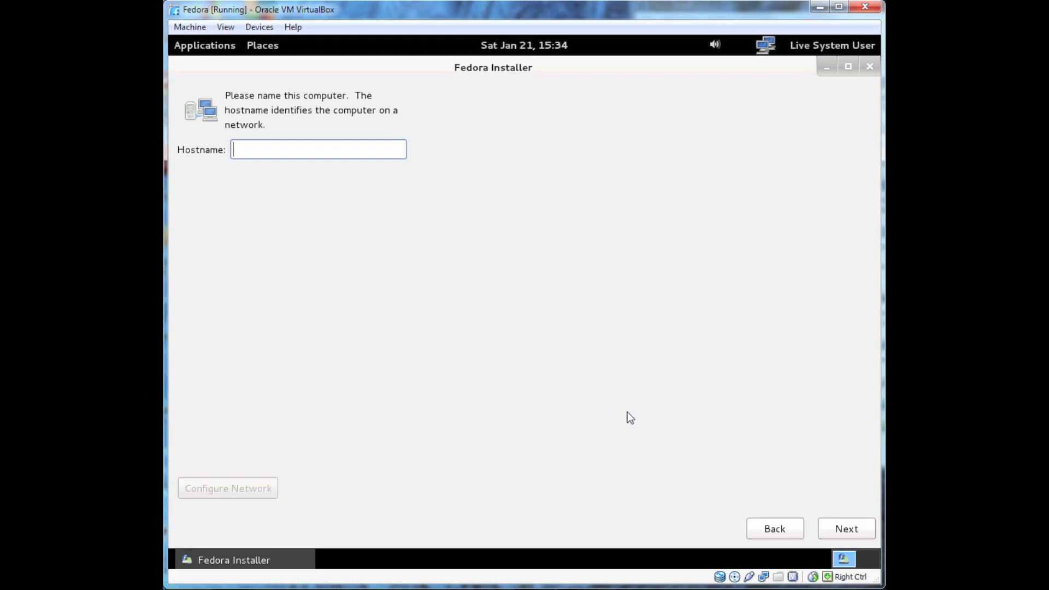
# Enter 'fedora' as the computer's hostname.
pyautogui.write('fedora')
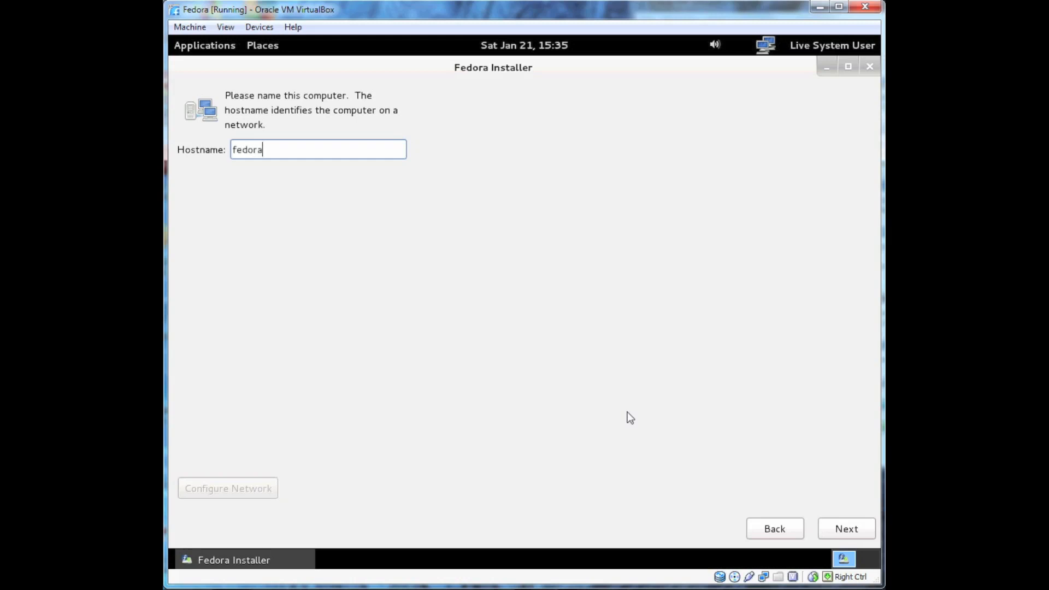
# Accept the hostname 'fedora' and reach the time zone step with New York selected.
pyautogui.click(845, 528)
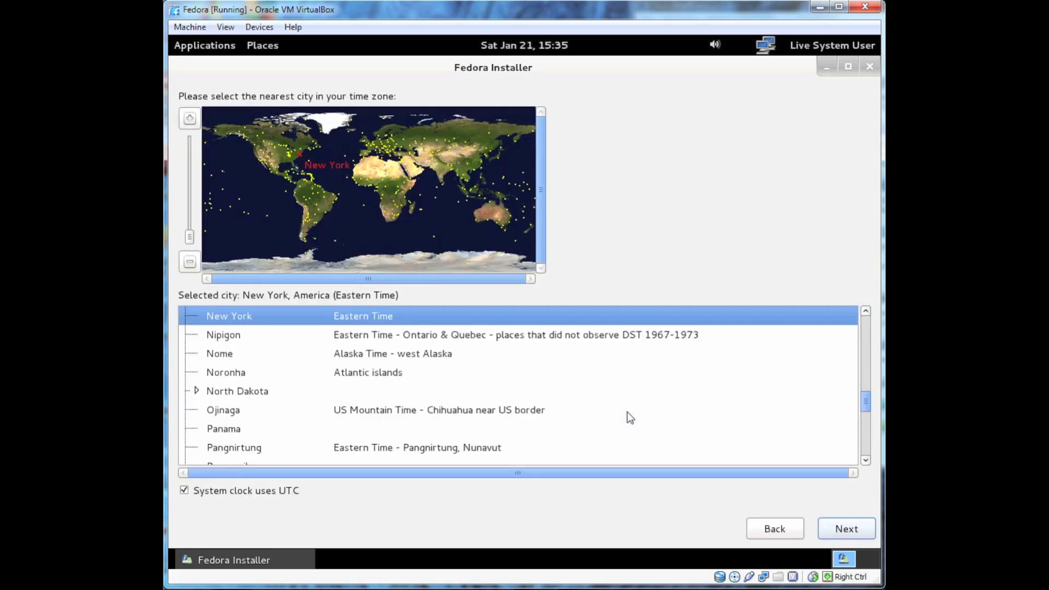
pyautogui.moveTo(395, 199)
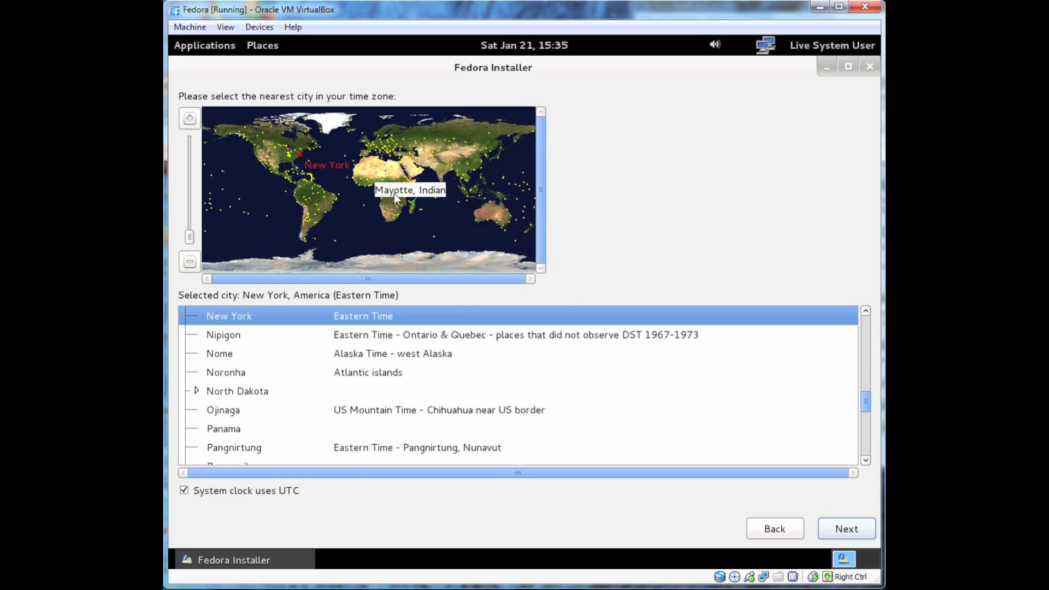
pyautogui.moveTo(303, 163)
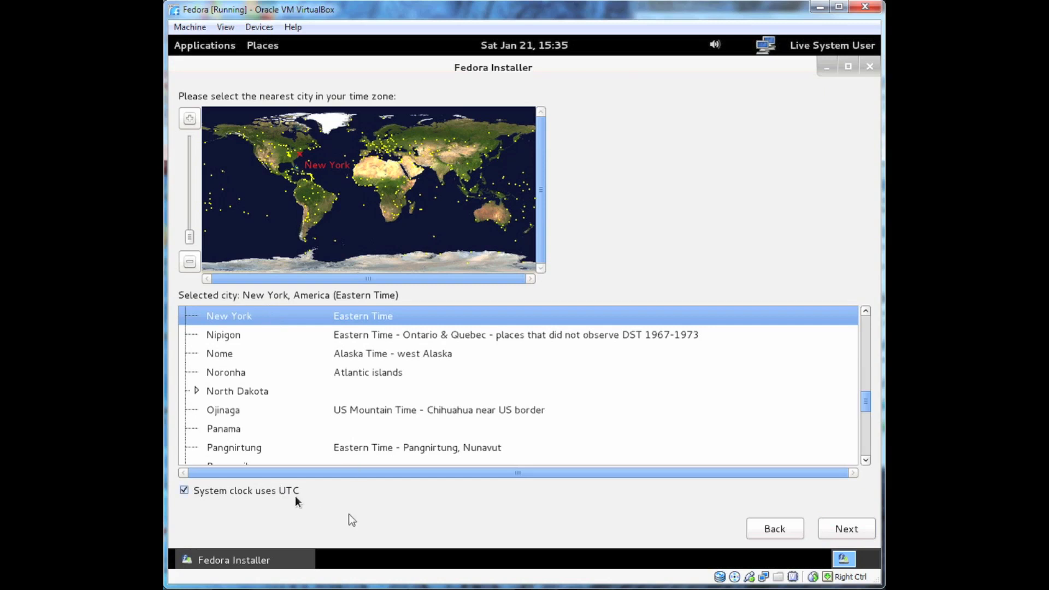
pyautogui.click(846, 528)
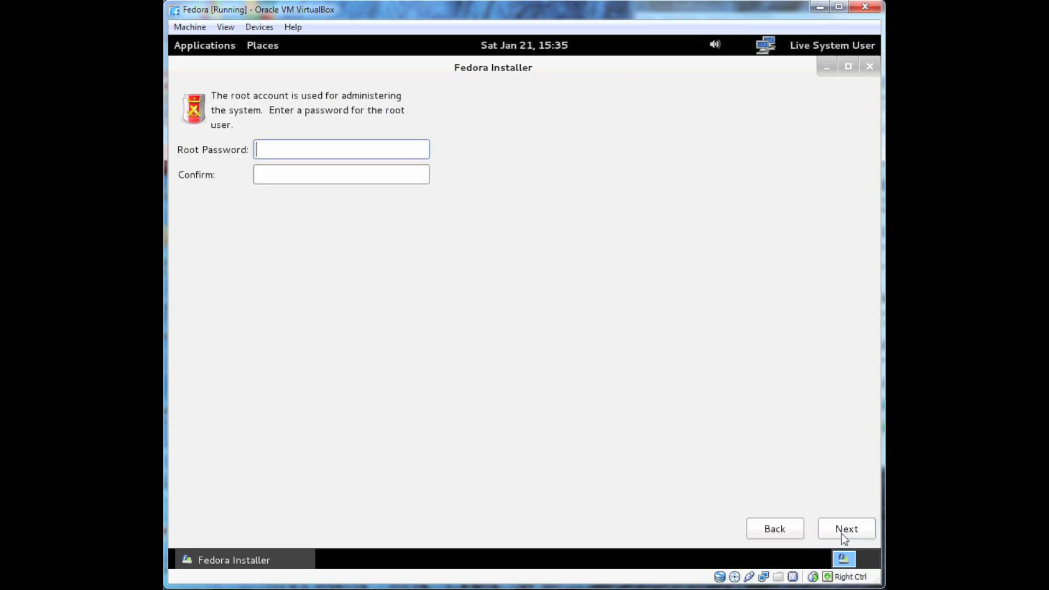
pyautogui.moveTo(672, 291)
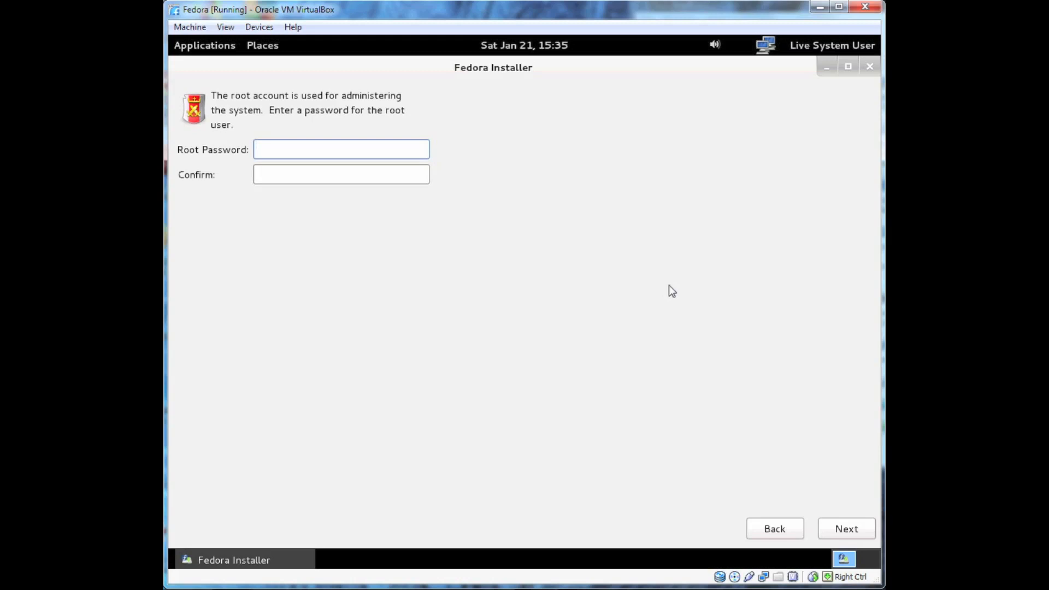
pyautogui.write('password')
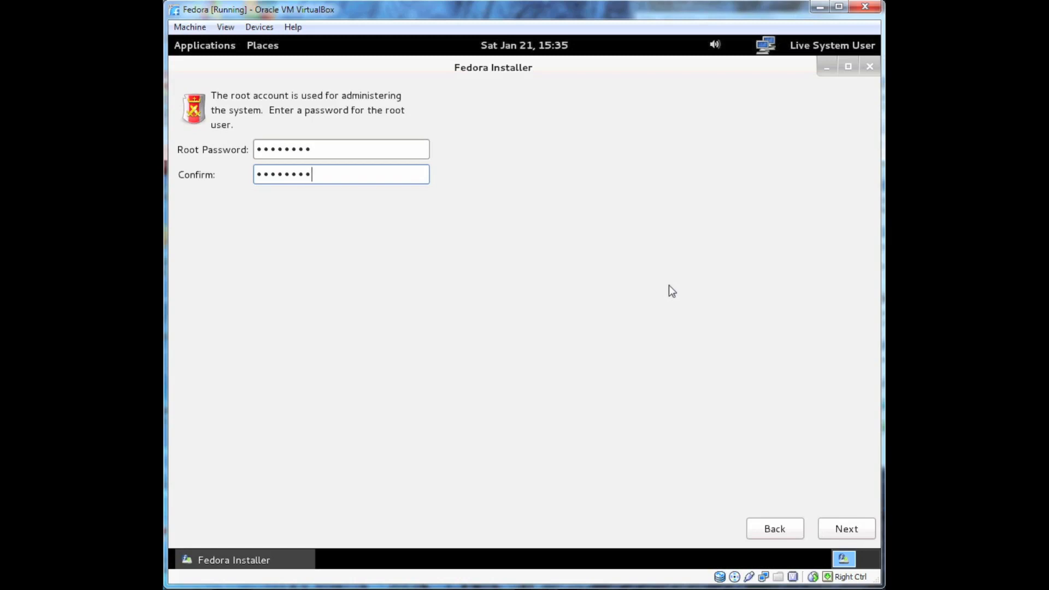
pyautogui.click(846, 529)
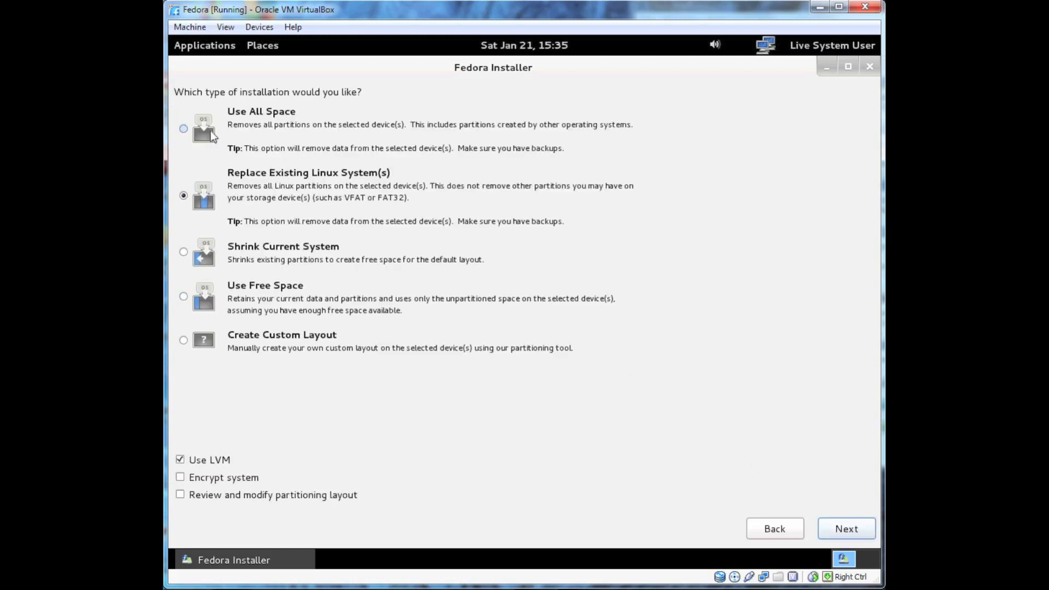
# Choose Use All Space with LVM and partition-layout review enabled.
pyautogui.click(180, 494)
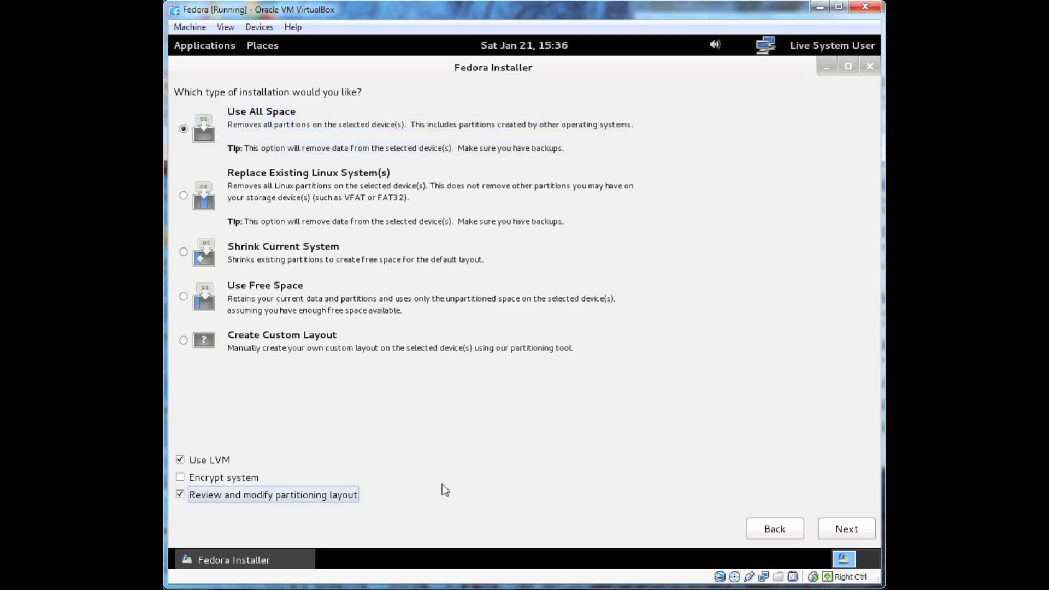
pyautogui.moveTo(272, 502)
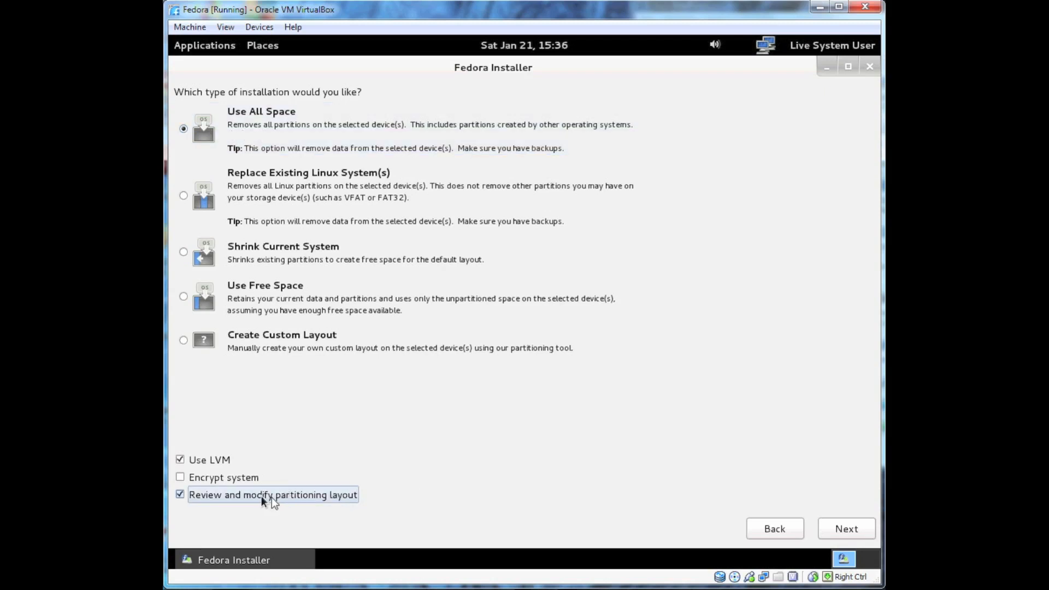
pyautogui.moveTo(846, 528)
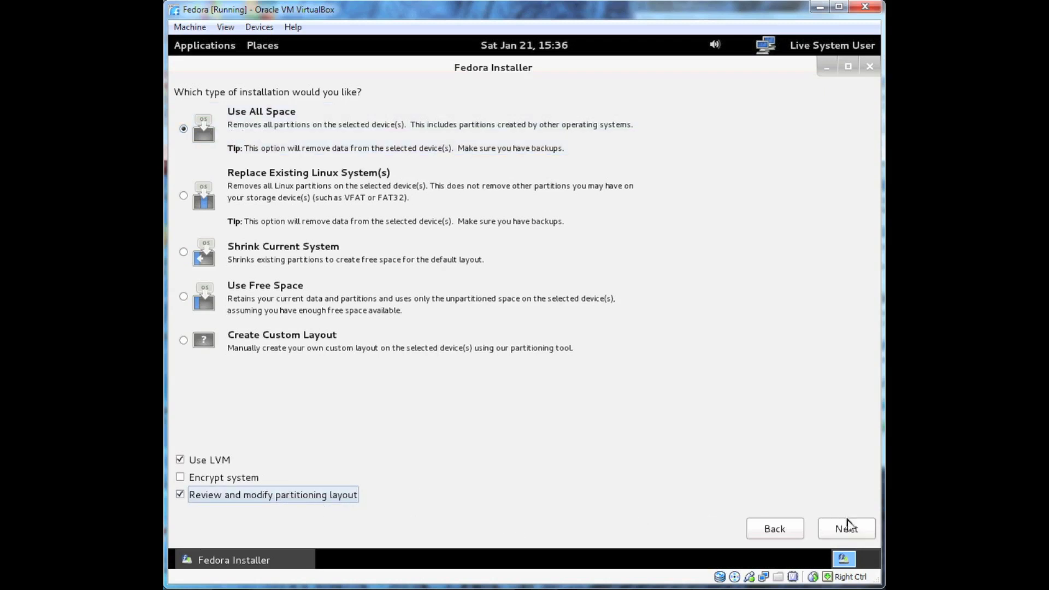
pyautogui.click(844, 529)
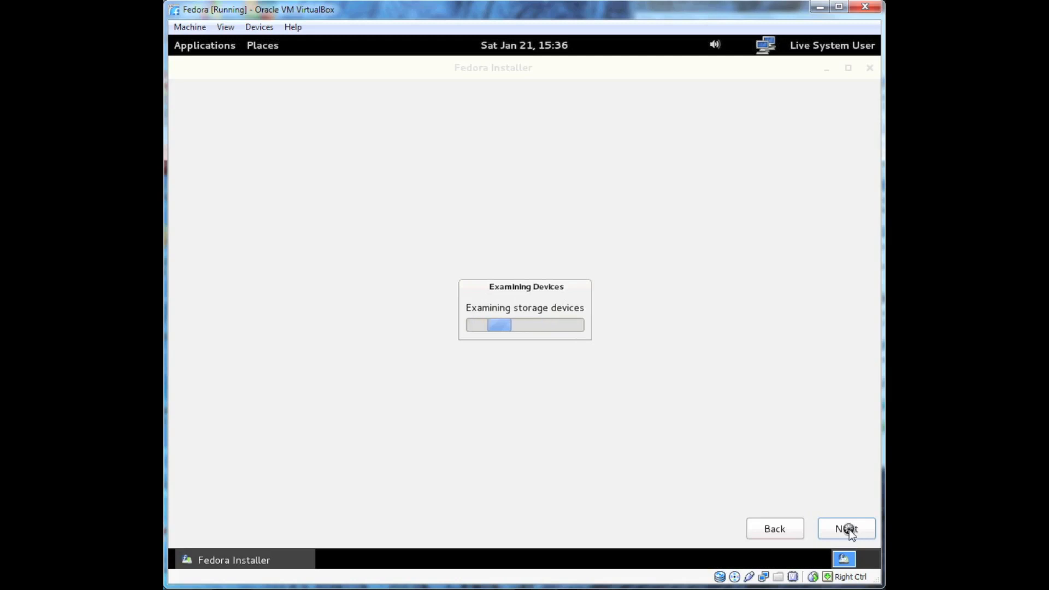
# Inspect the proposed lv_swap and lv_root volumes and accept the LVM layout.
pyautogui.click(845, 529)
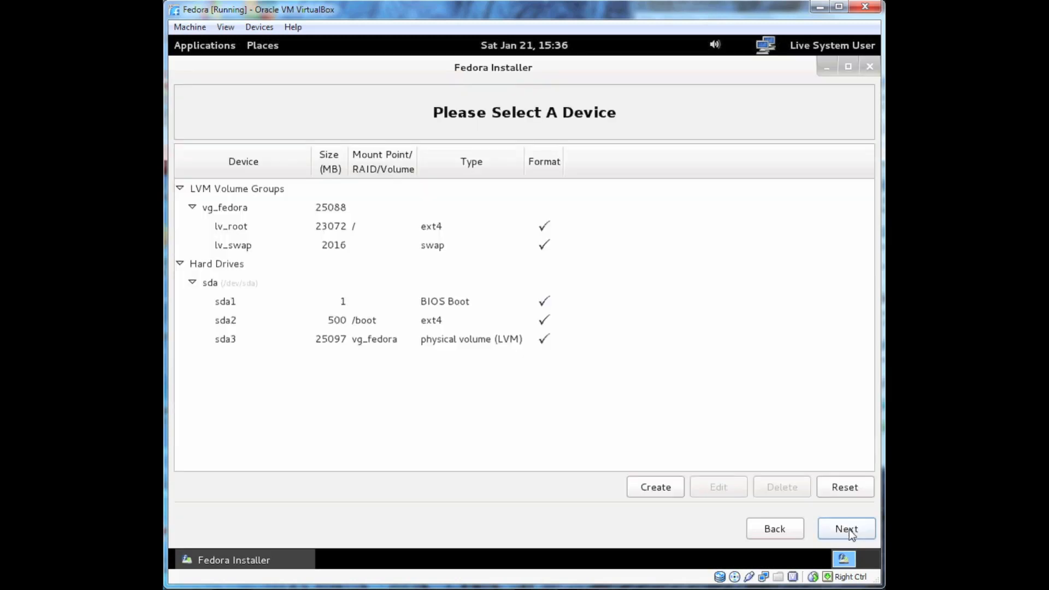
pyautogui.moveTo(703, 312)
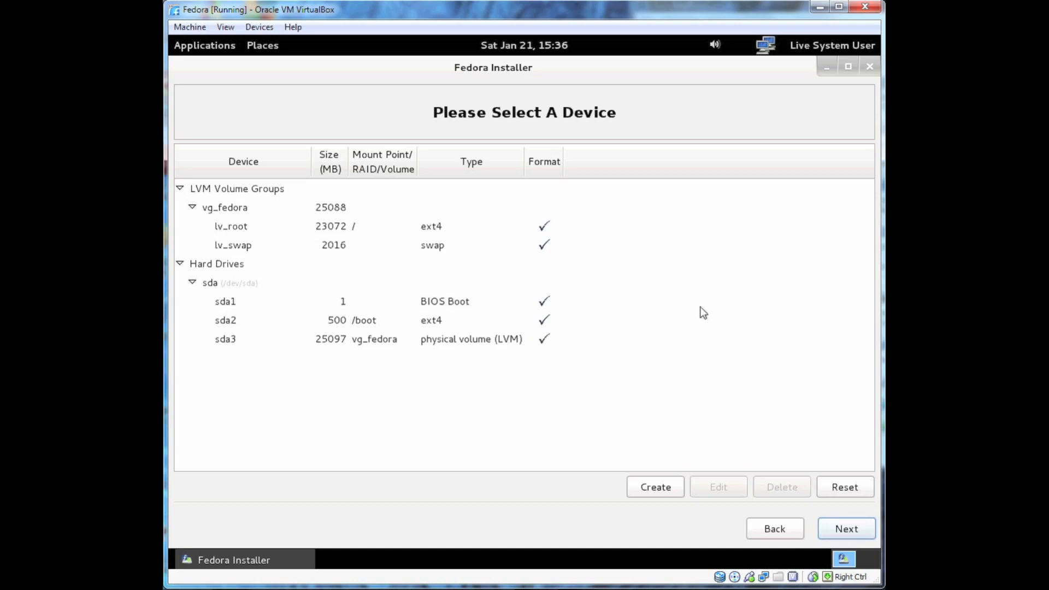
pyautogui.moveTo(400, 148)
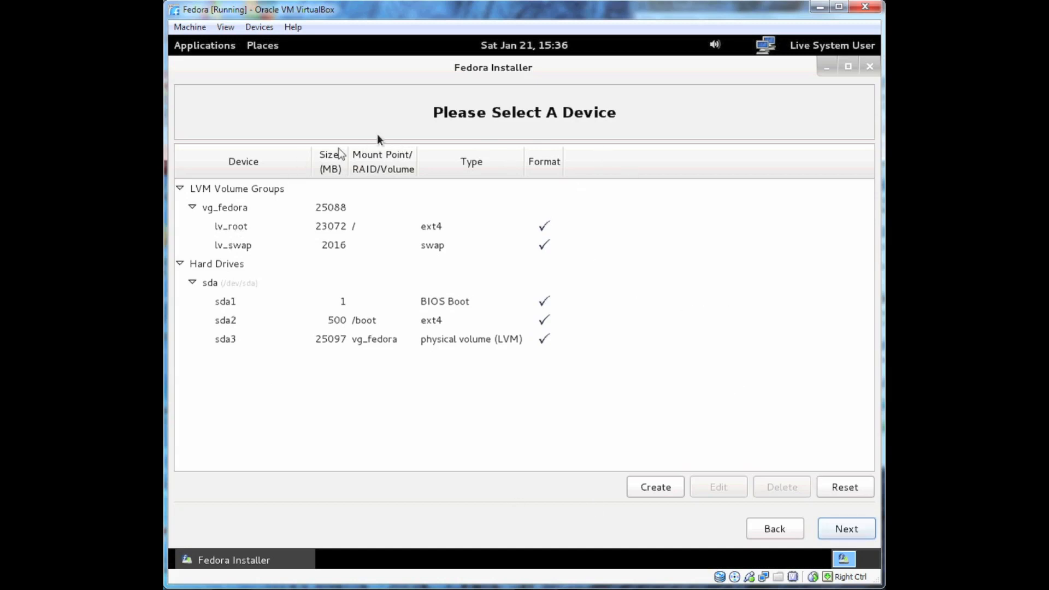
pyautogui.moveTo(372, 415)
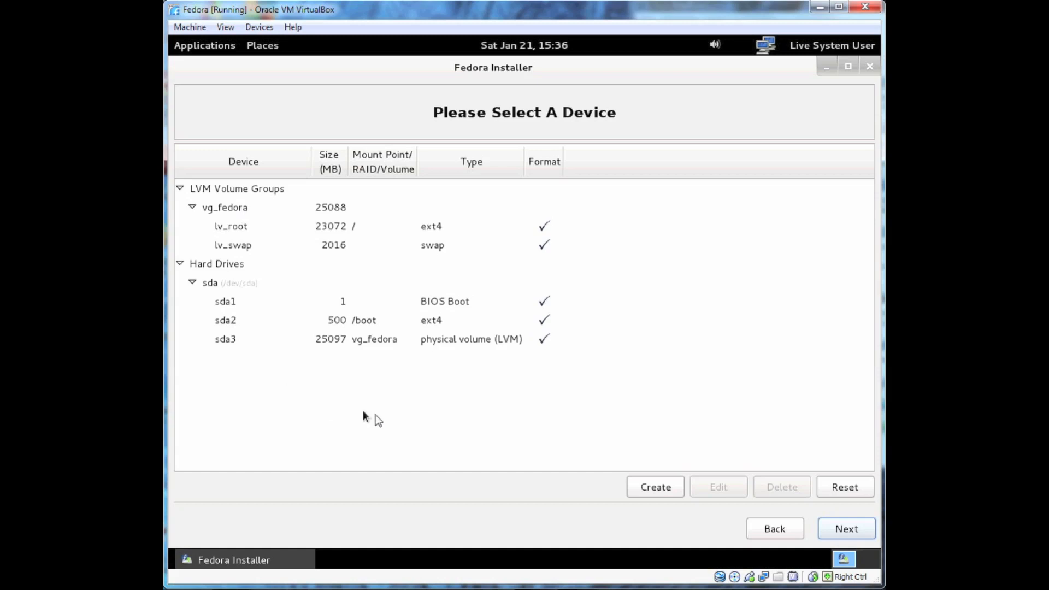
pyautogui.moveTo(331, 249)
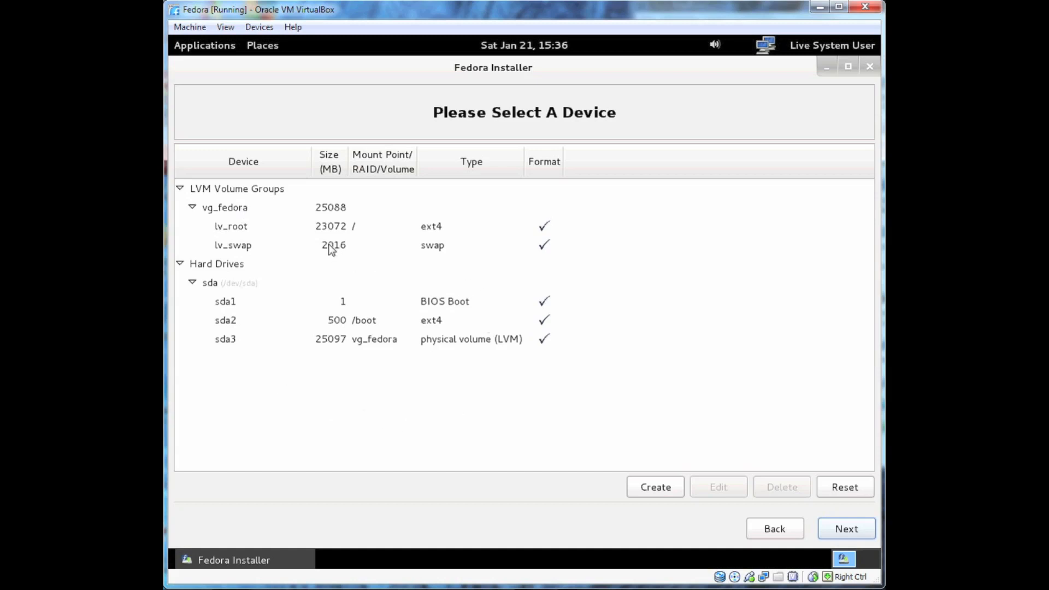
pyautogui.click(232, 245)
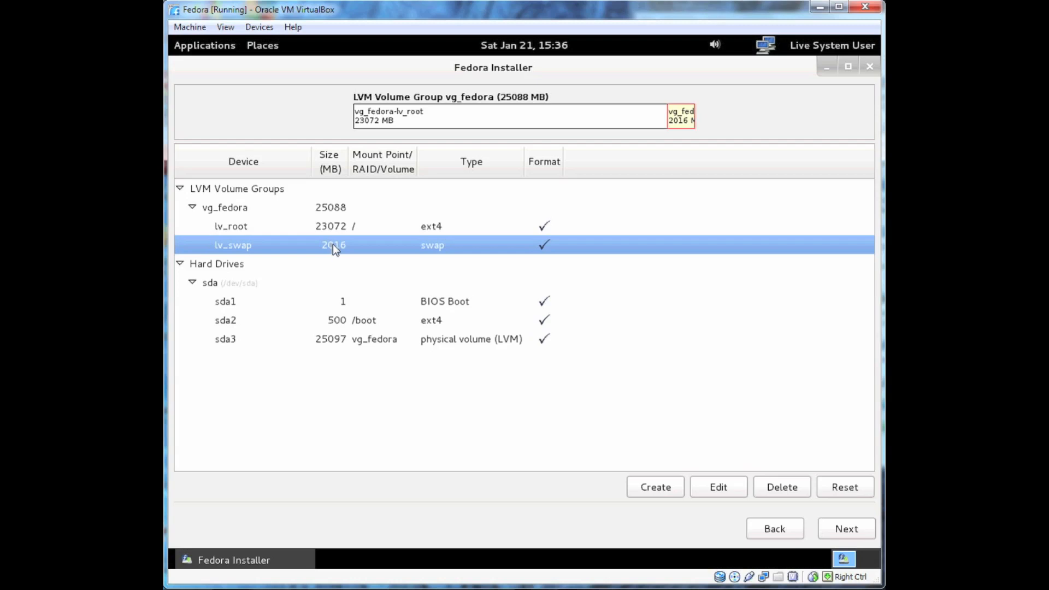
pyautogui.moveTo(446, 251)
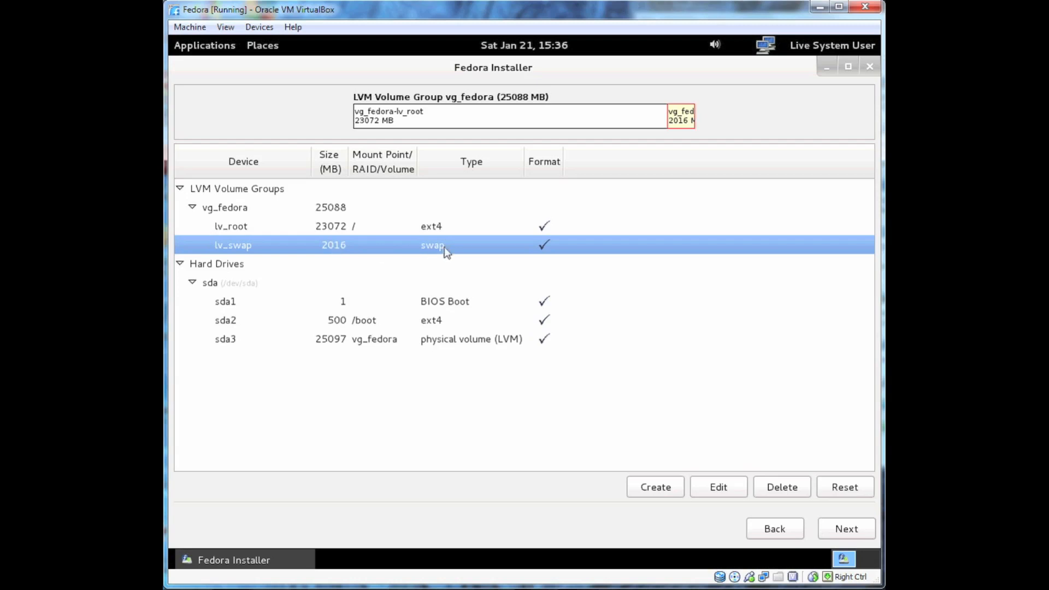
pyautogui.click(230, 226)
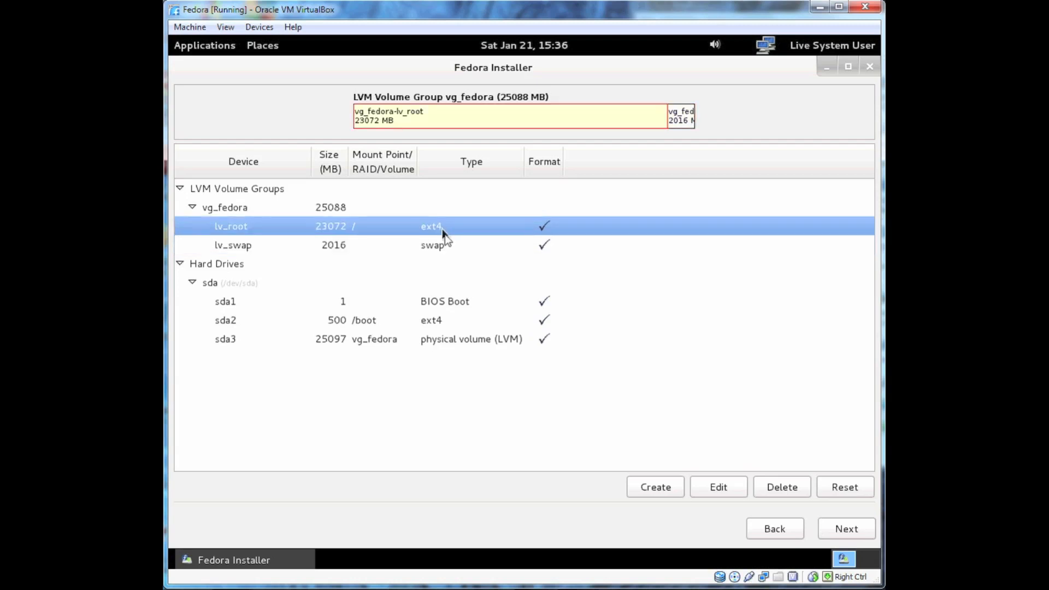
pyautogui.moveTo(444, 237)
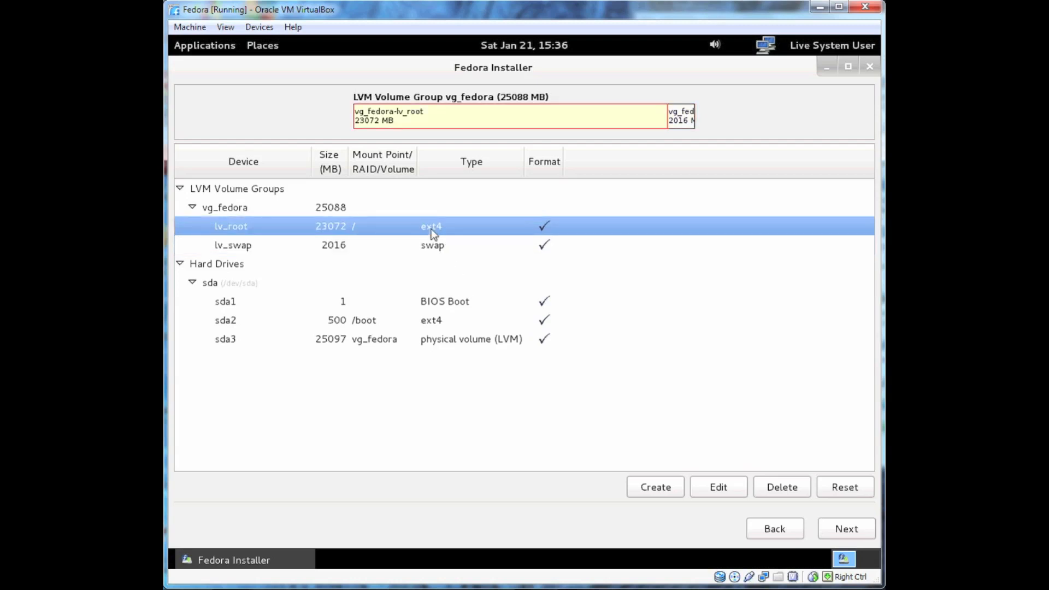
pyautogui.moveTo(432, 308)
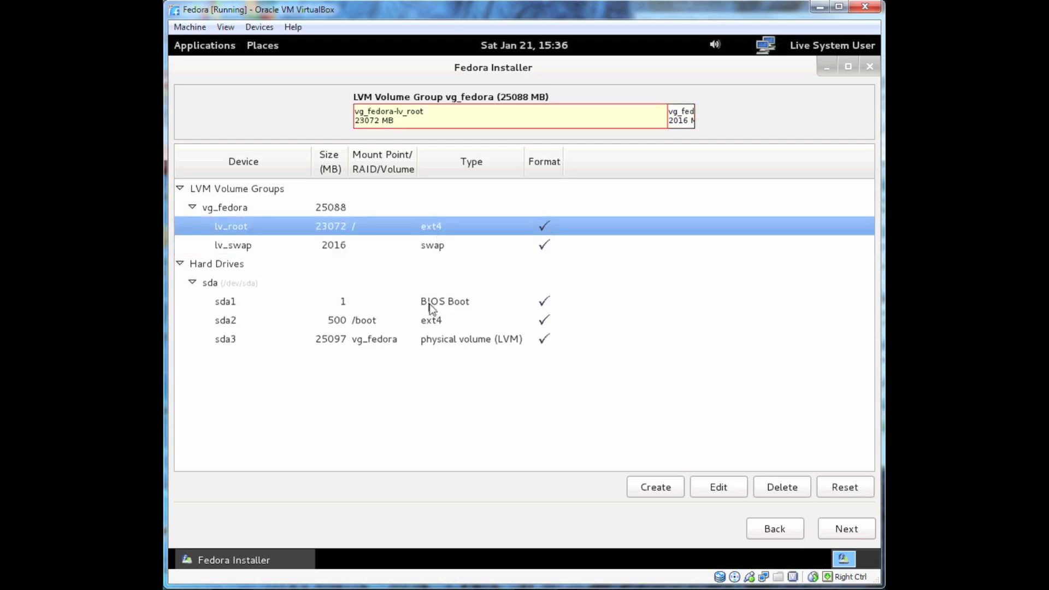
pyautogui.moveTo(448, 316)
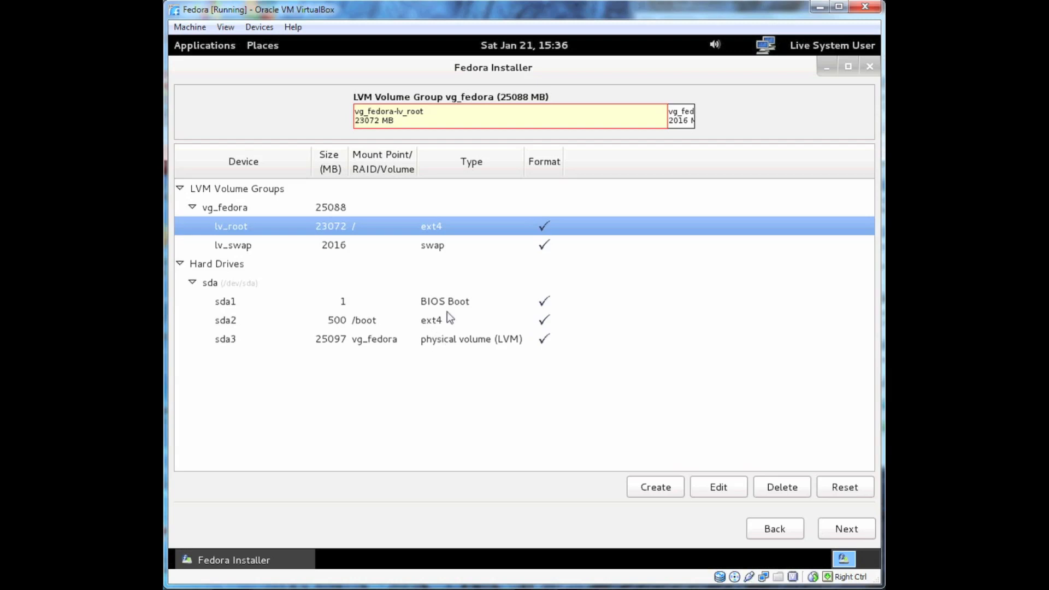
pyautogui.moveTo(456, 346)
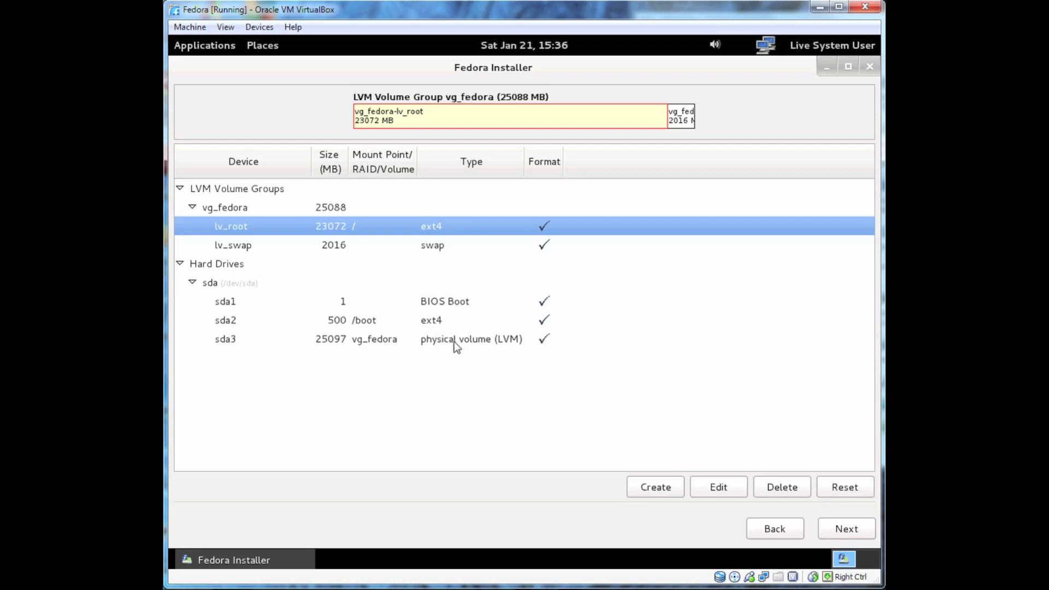
pyautogui.moveTo(846, 529)
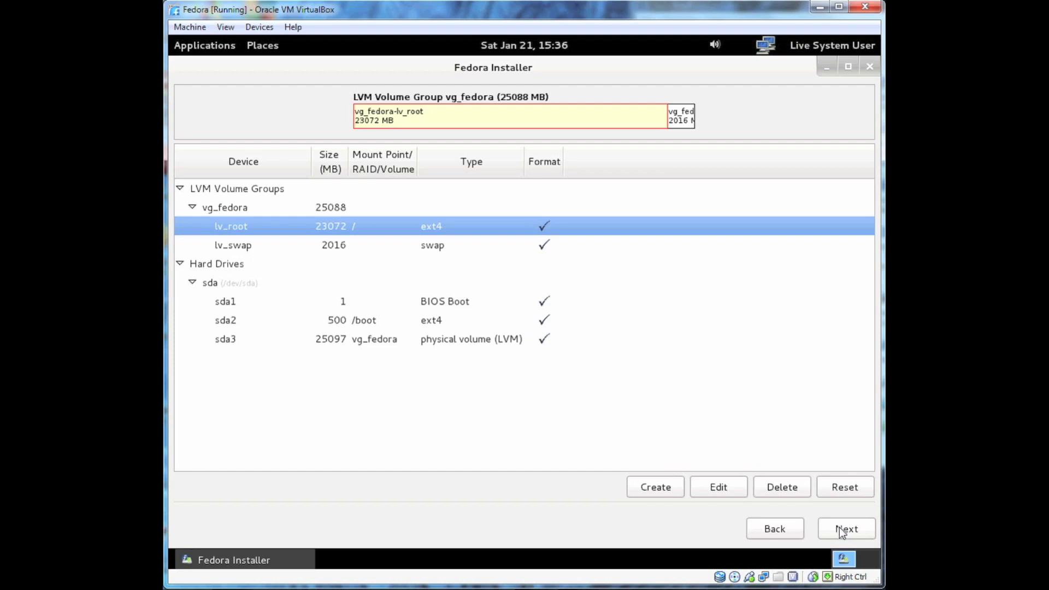
pyautogui.click(846, 528)
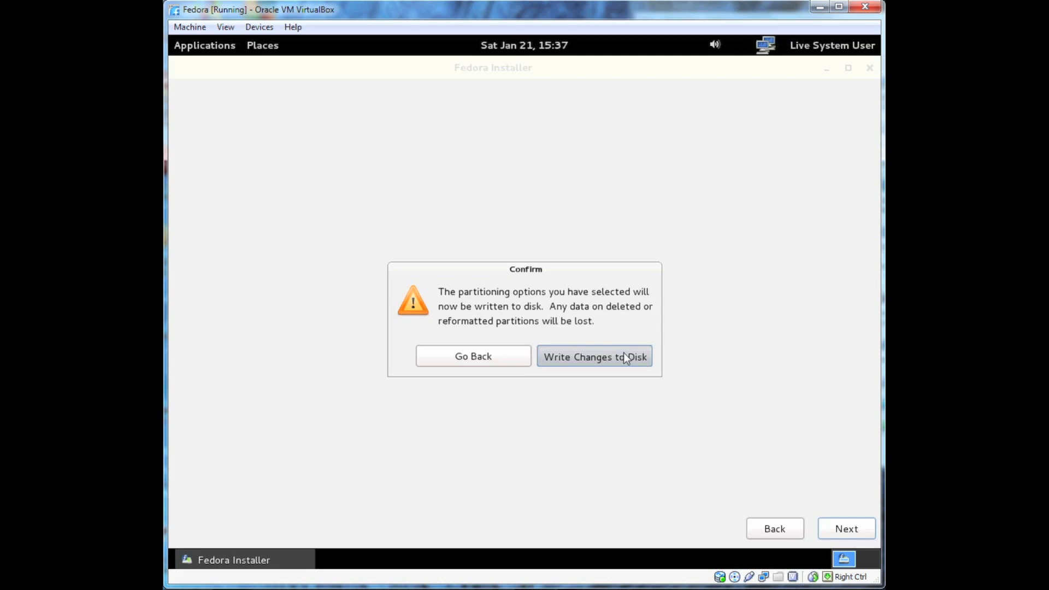
# Write the partition changes to disk, let installation finish, and reboot.
pyautogui.click(593, 356)
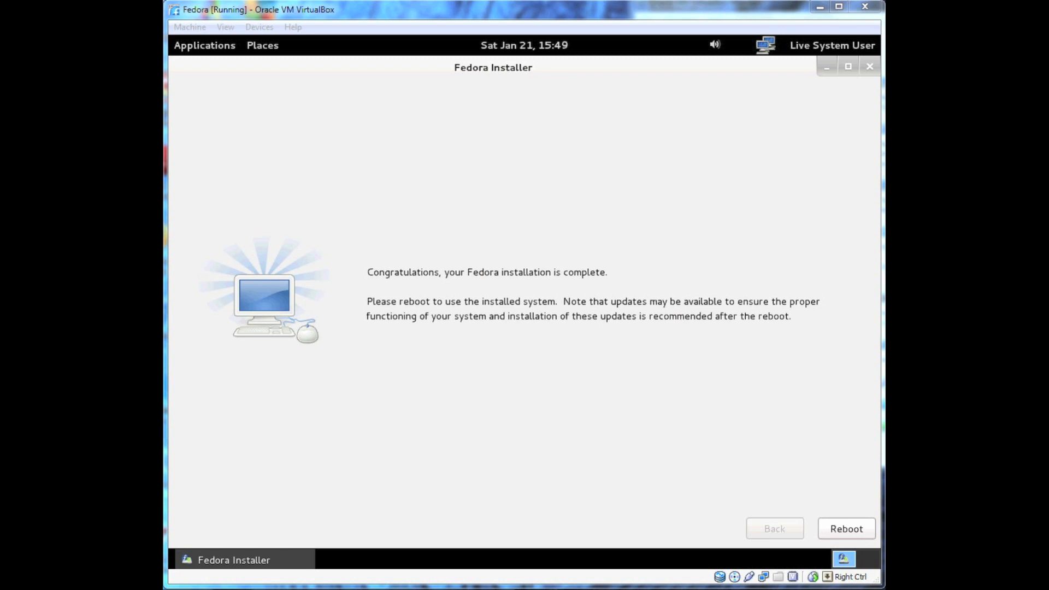
pyautogui.moveTo(811, 237)
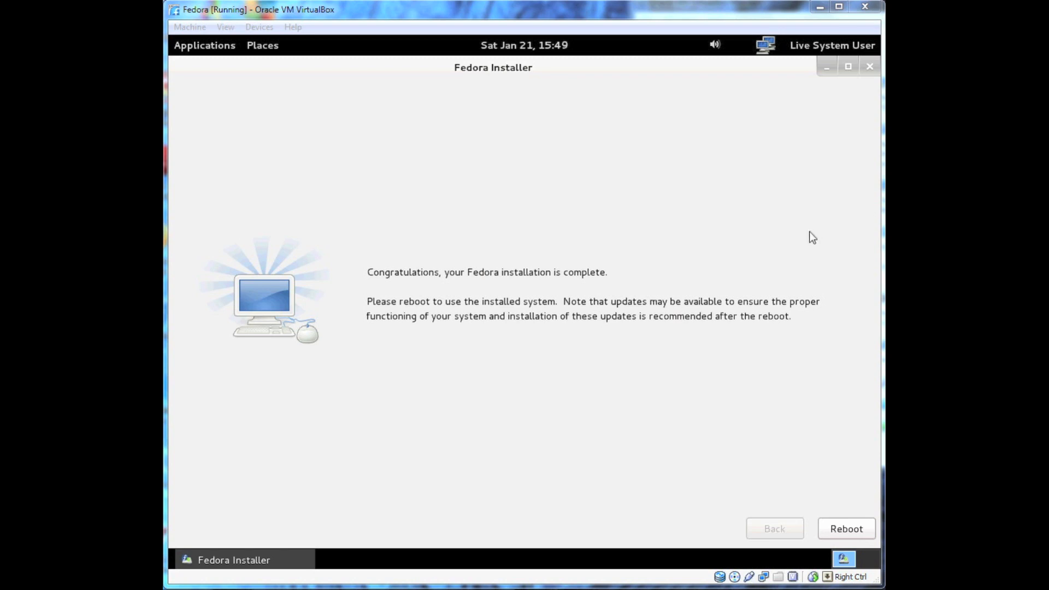
pyautogui.moveTo(825, 363)
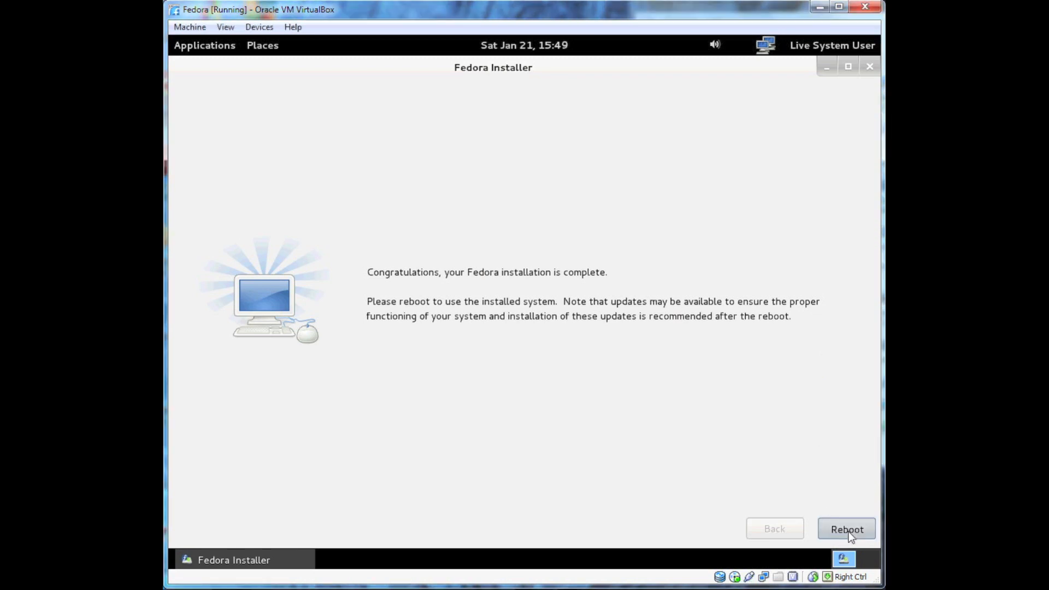
pyautogui.click(845, 529)
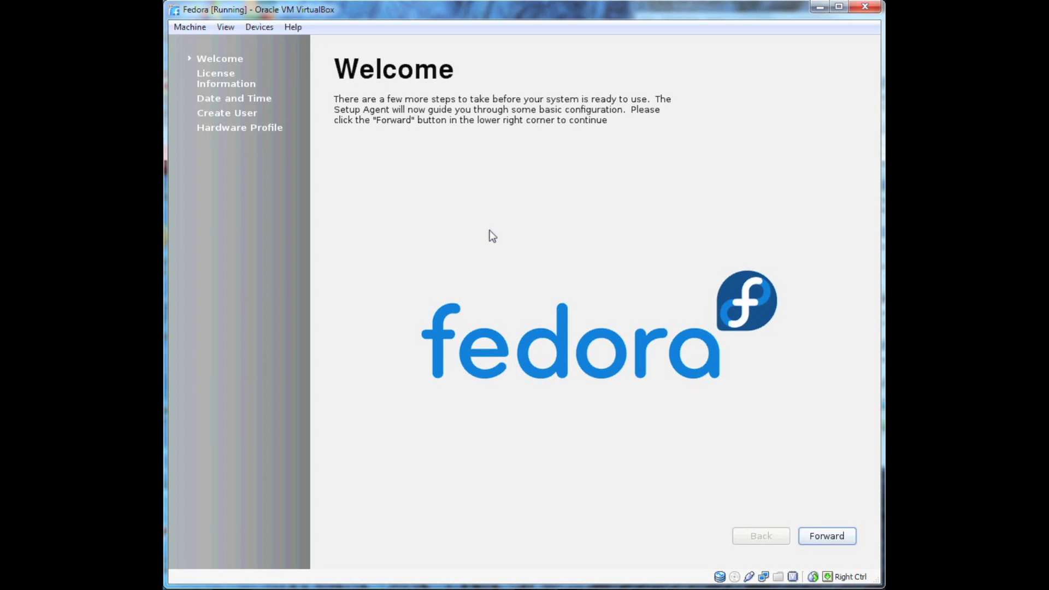
pyautogui.moveTo(426, 204)
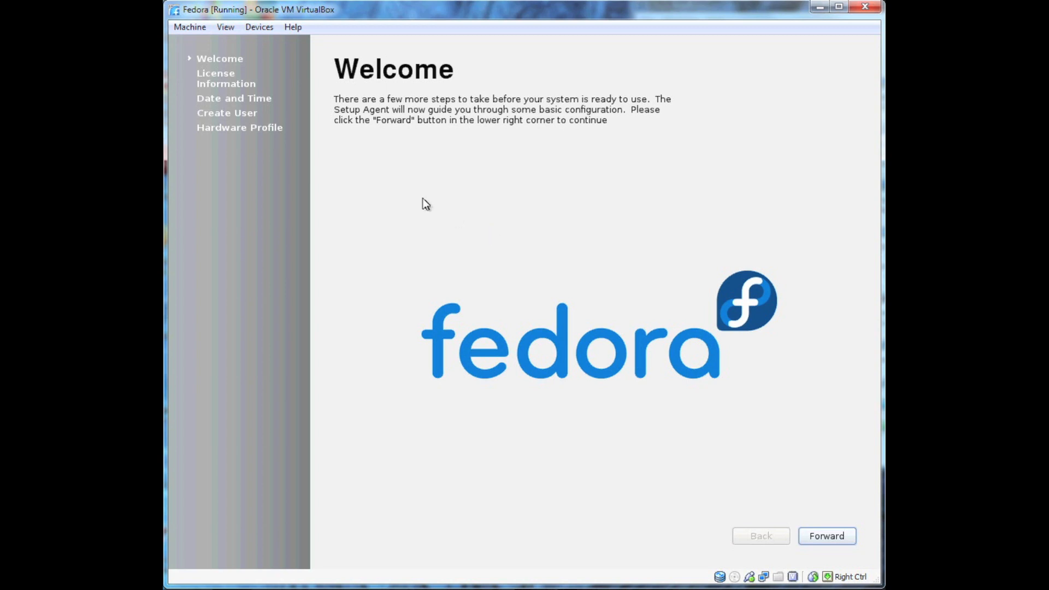
pyautogui.moveTo(511, 207)
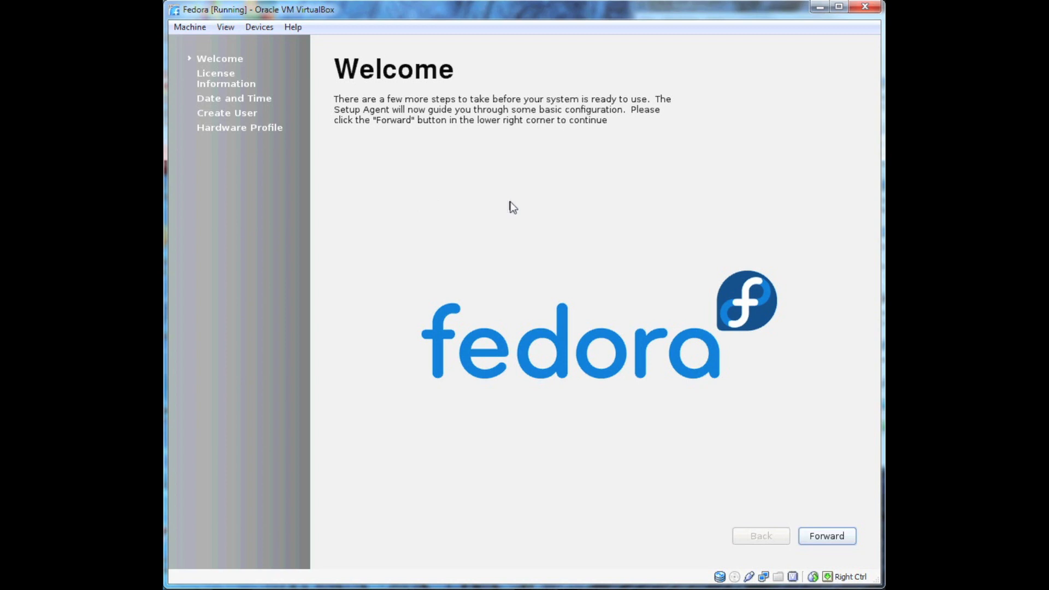
pyautogui.moveTo(511, 196)
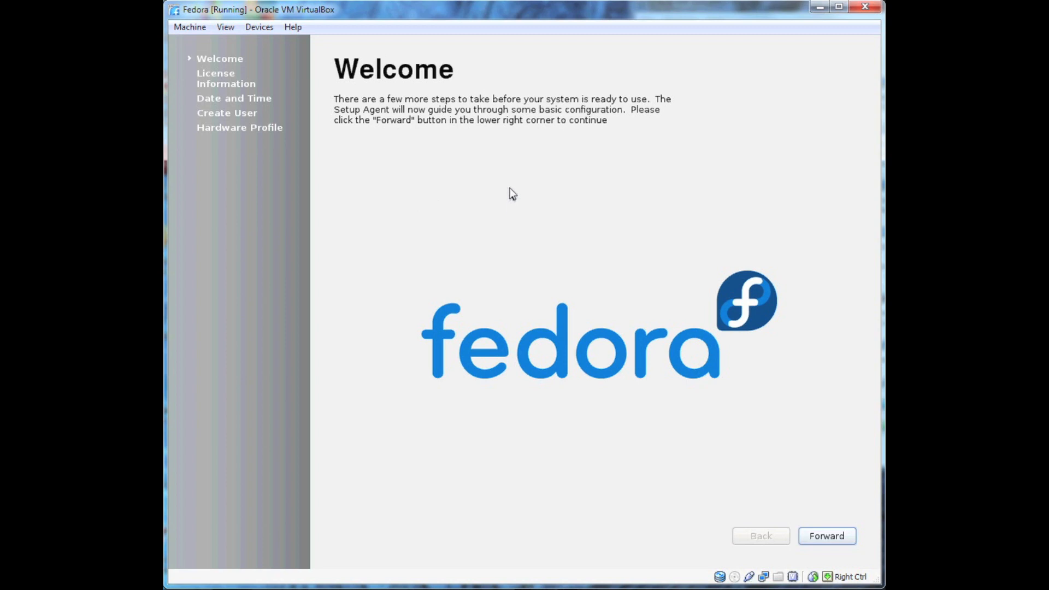
pyautogui.moveTo(744, 285)
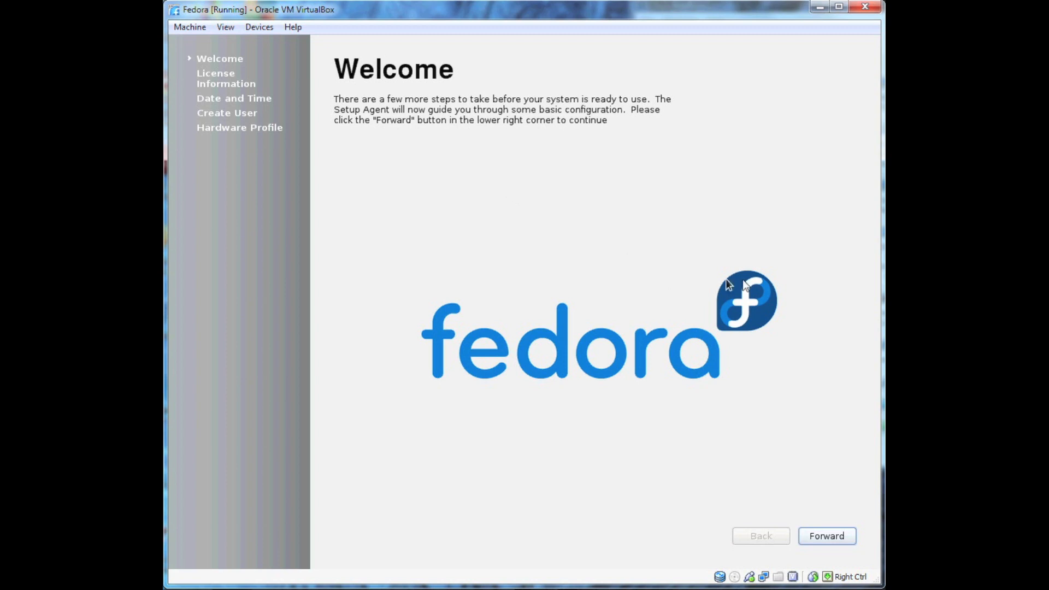
pyautogui.moveTo(348, 310)
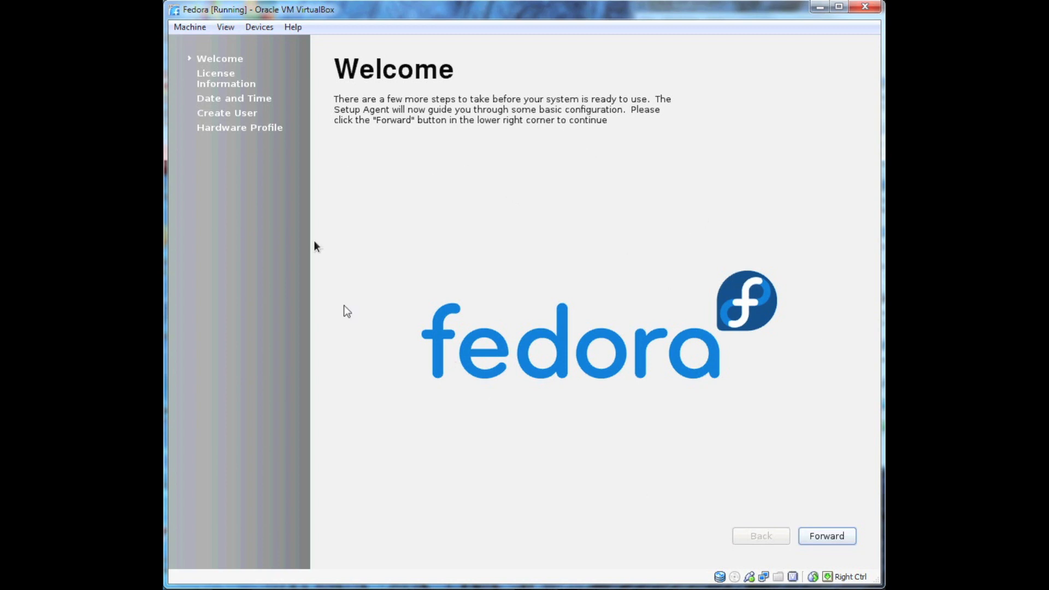
pyautogui.moveTo(564, 215)
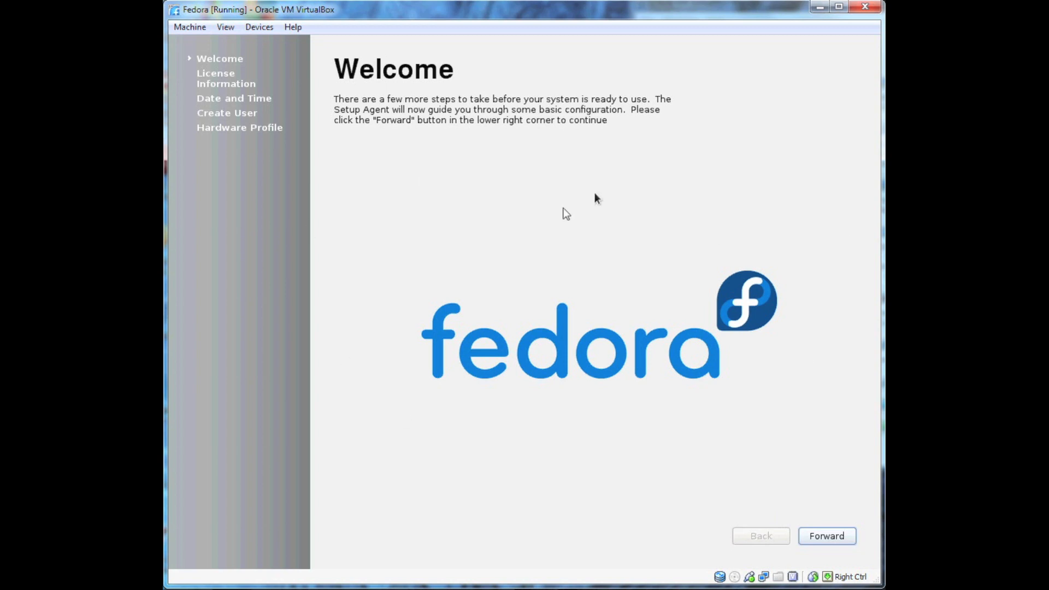
pyautogui.moveTo(825, 535)
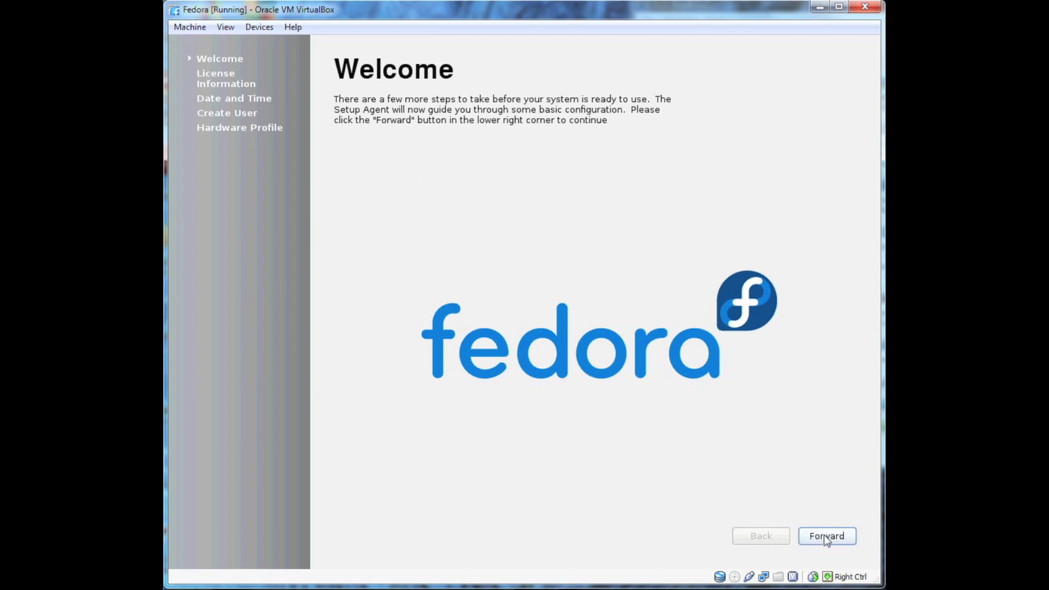
# Move forward from the Welcome page to License Information.
pyautogui.click(826, 536)
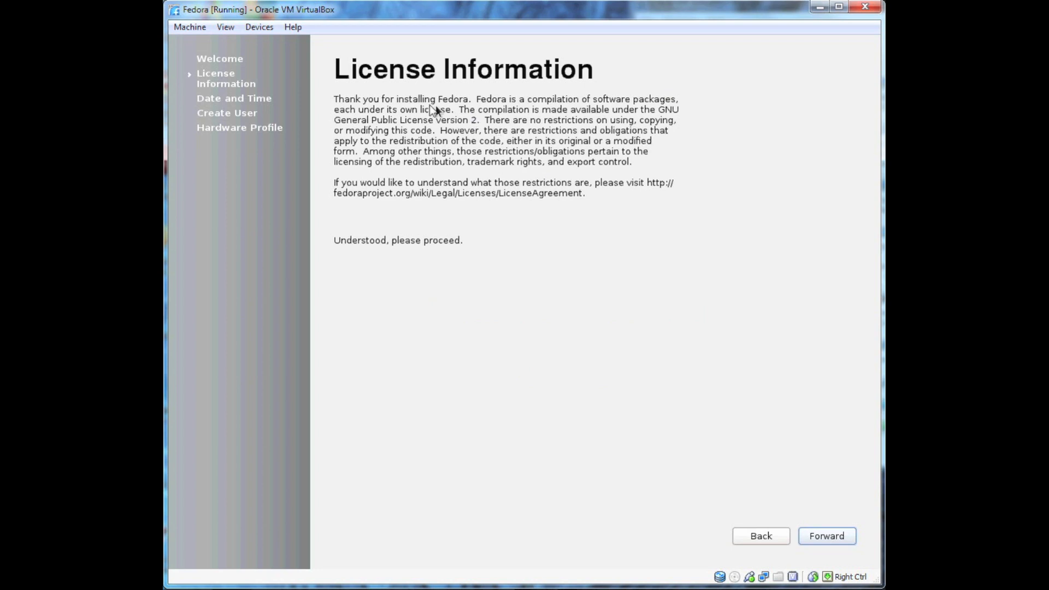
pyautogui.moveTo(590, 174)
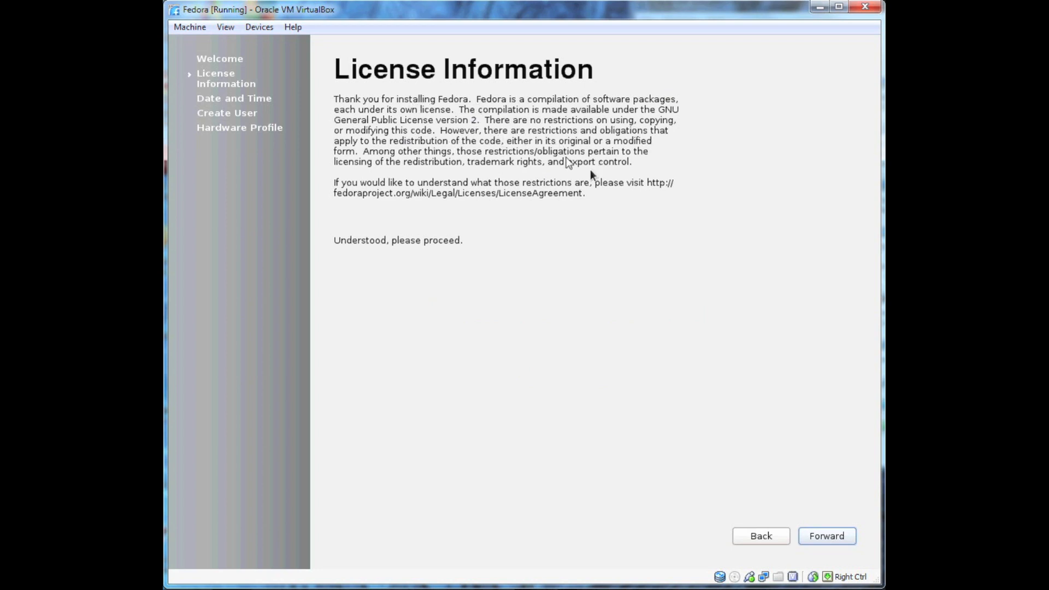
pyautogui.moveTo(556, 175)
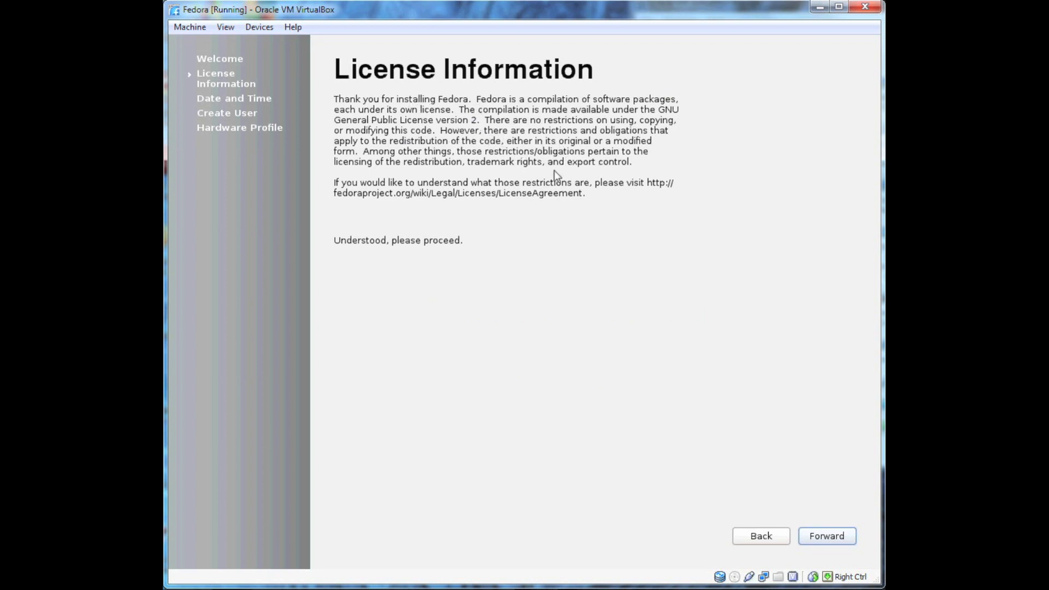
pyautogui.moveTo(579, 182)
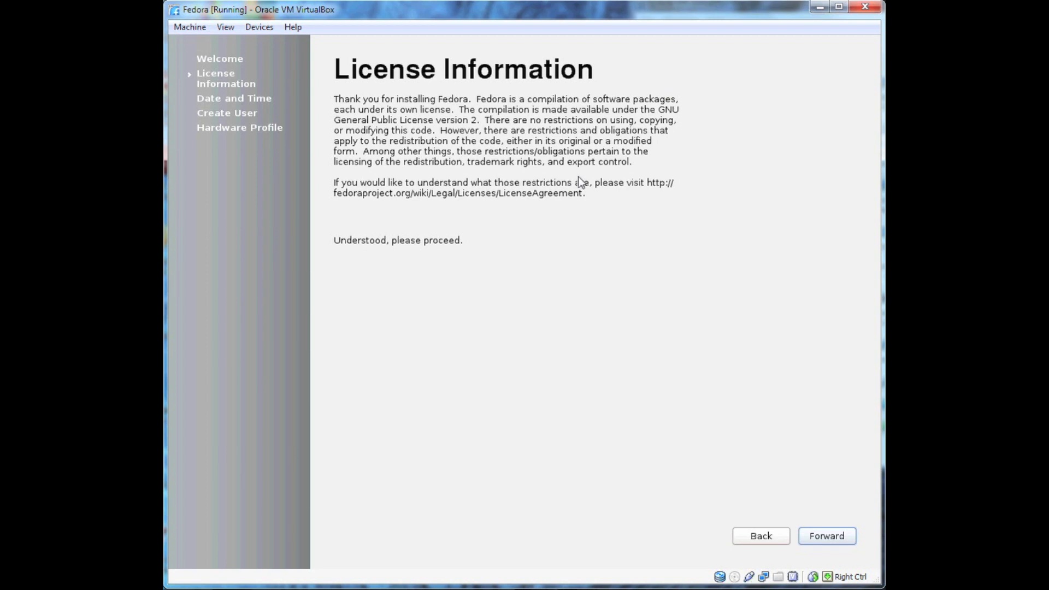
pyautogui.moveTo(588, 189)
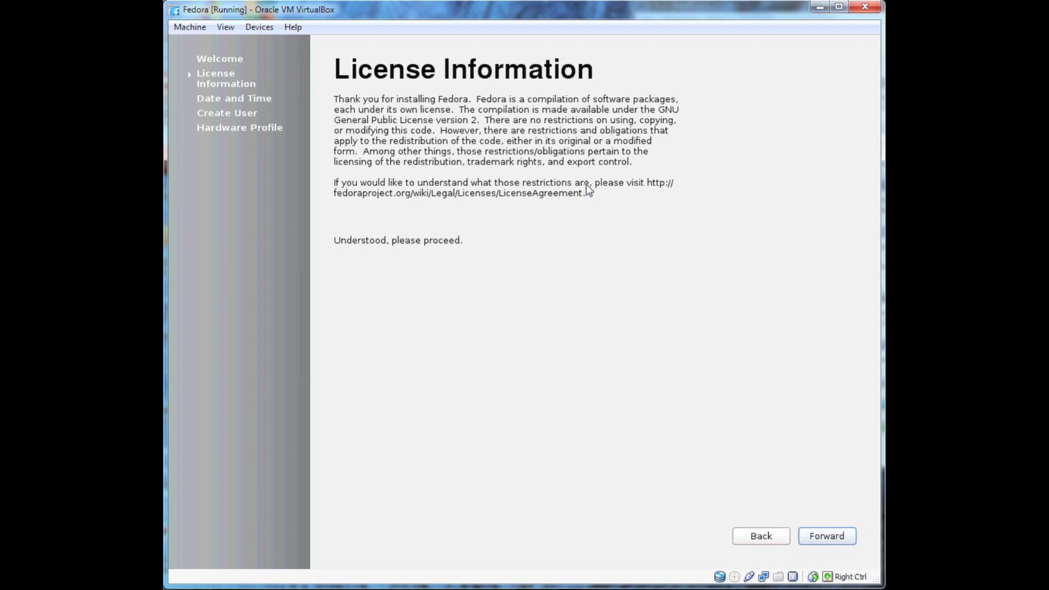
pyautogui.moveTo(625, 284)
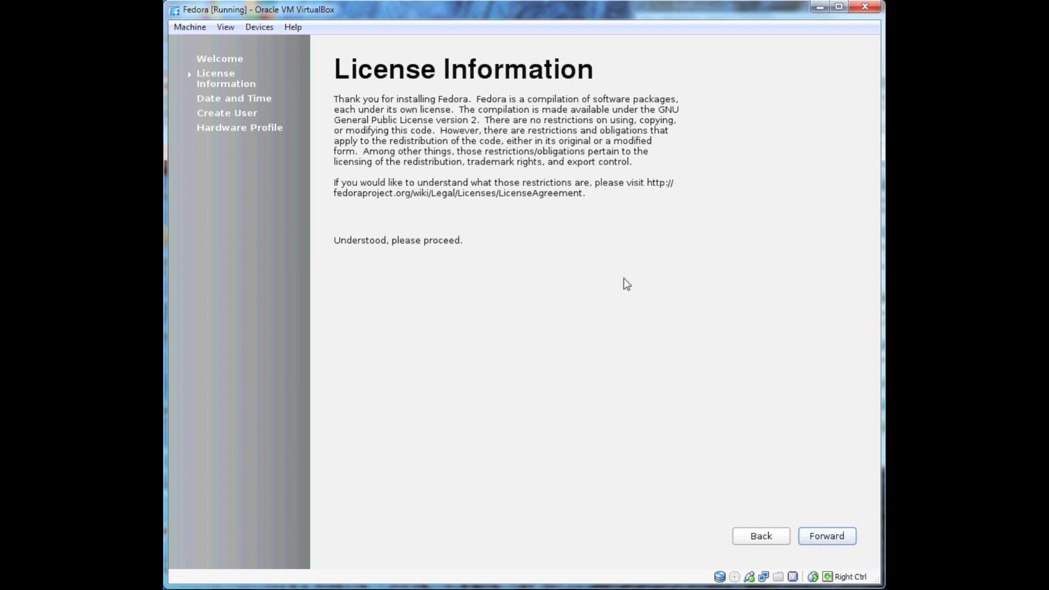
pyautogui.moveTo(826, 535)
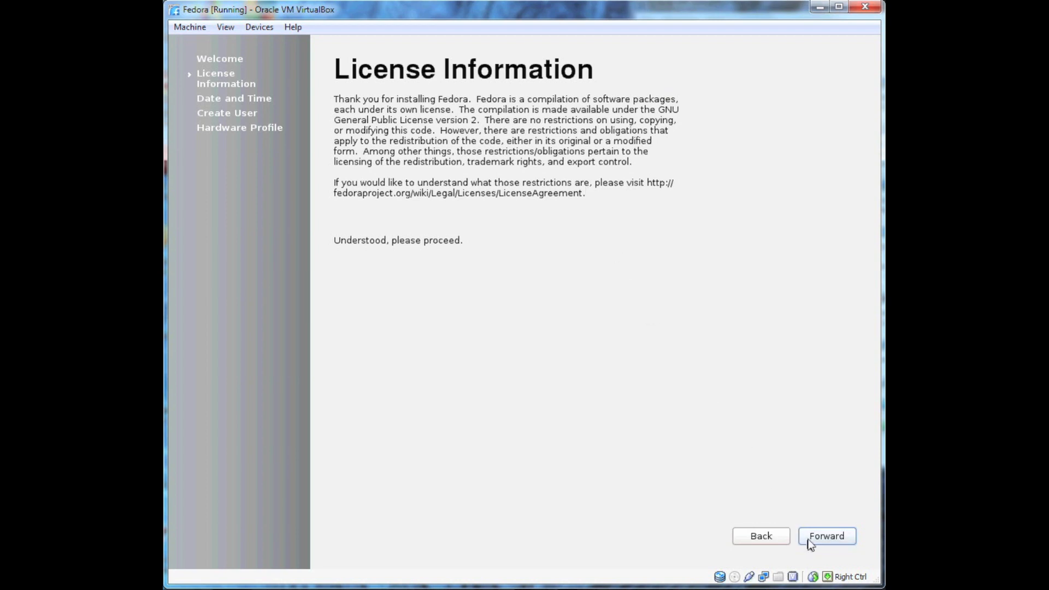
# Enable 'Synchronize date and time over the network' with the first NTP server selected.
pyautogui.click(825, 535)
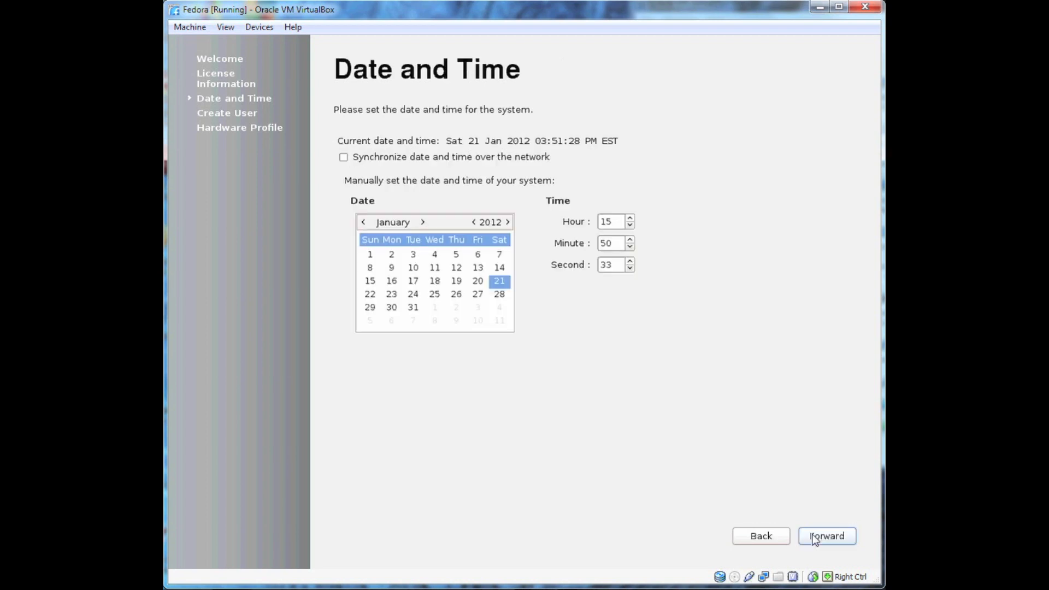
pyautogui.moveTo(400, 149)
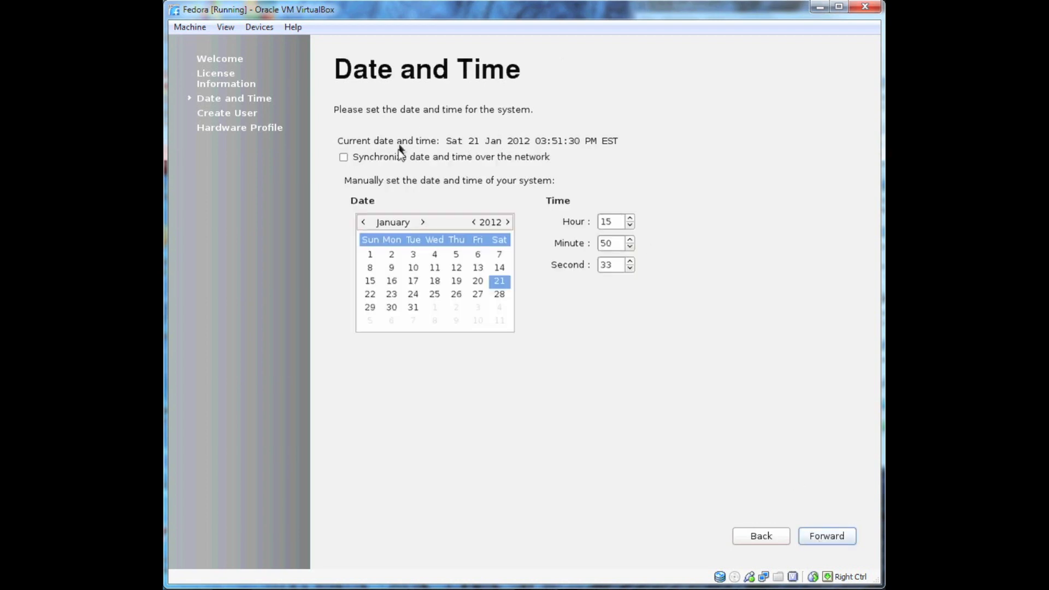
pyautogui.moveTo(563, 148)
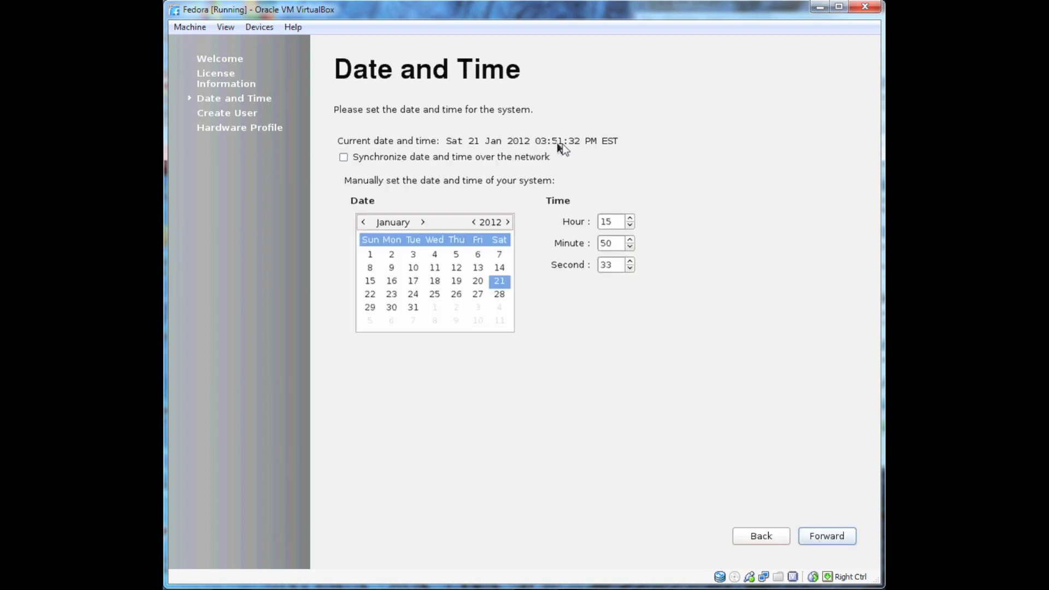
pyautogui.click(343, 156)
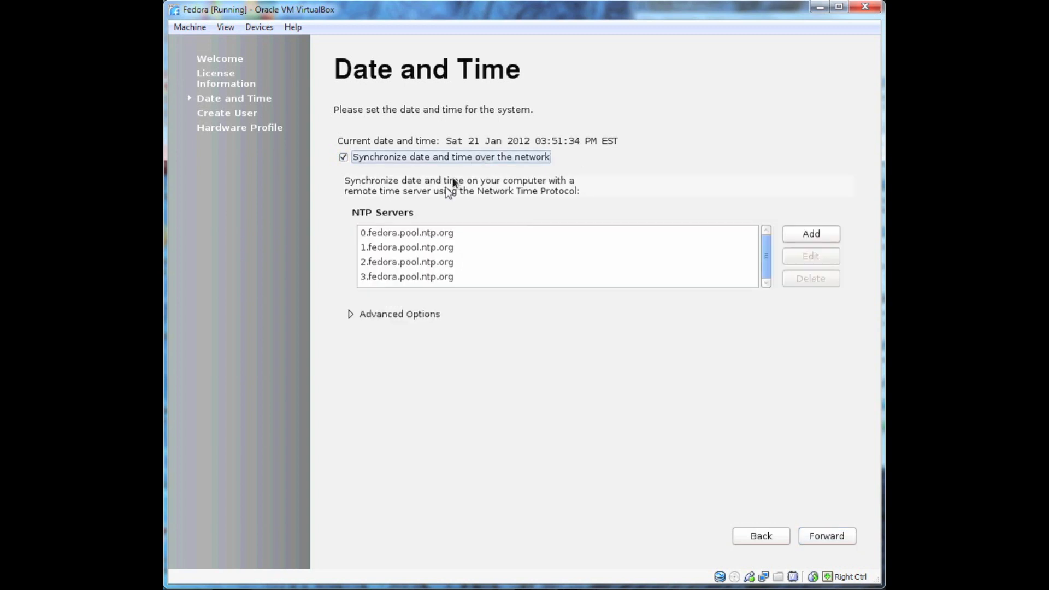
pyautogui.click(406, 232)
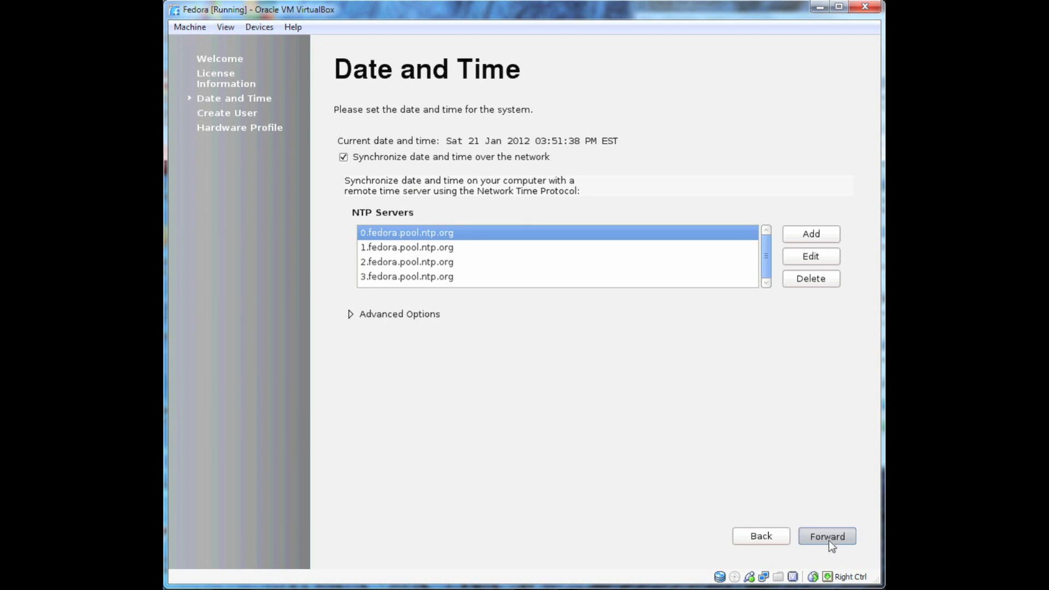
pyautogui.click(825, 535)
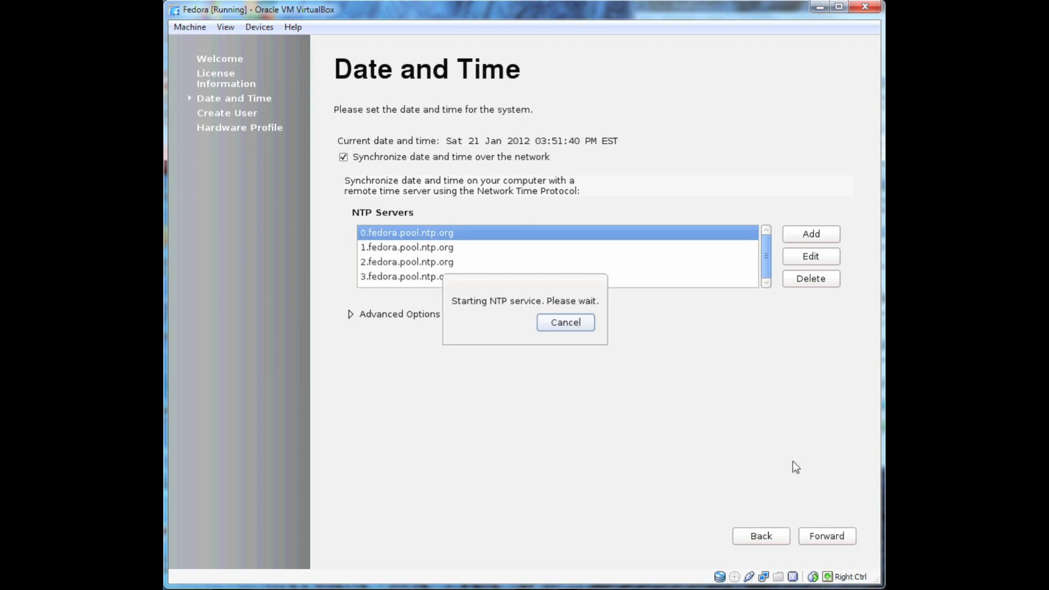
# Begin the new user account with the full name 'Joshua'.
pyautogui.click(825, 535)
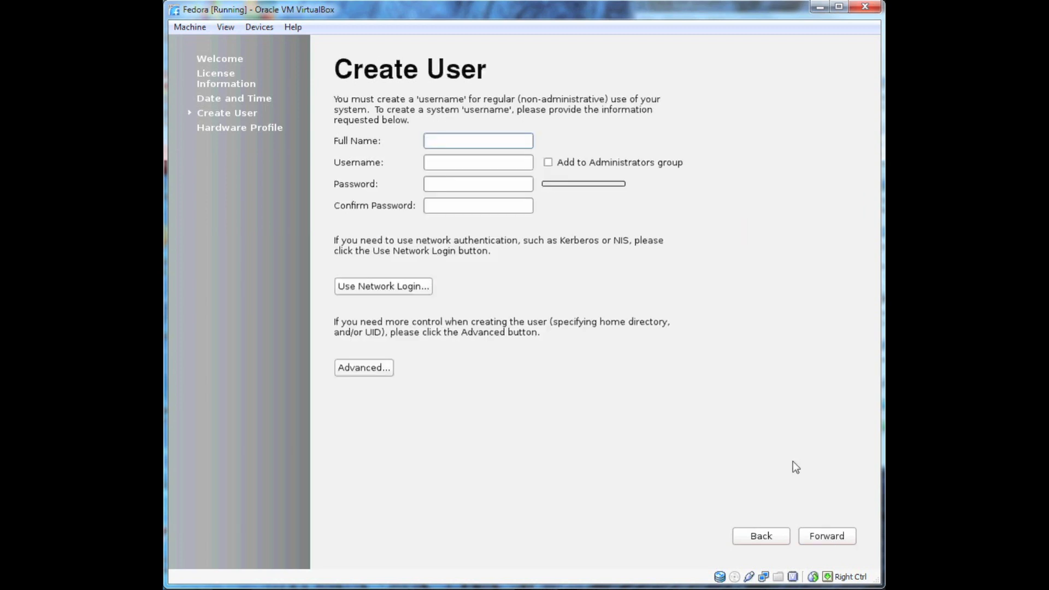
pyautogui.write('Joshua')
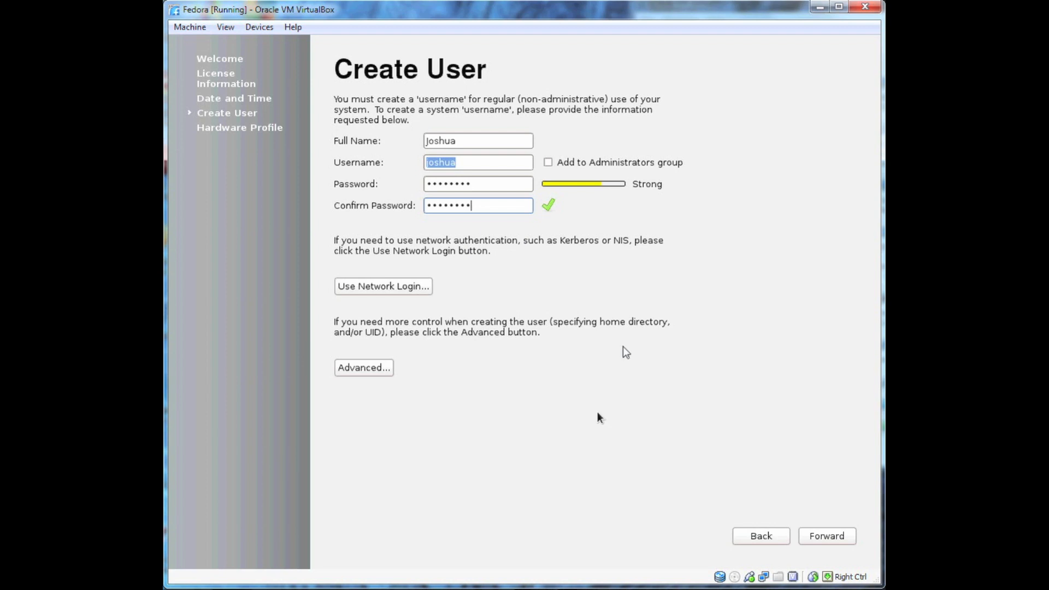
# Create the user, choose 'Send Profile' for the hardware profile, and finish setup.
pyautogui.click(825, 536)
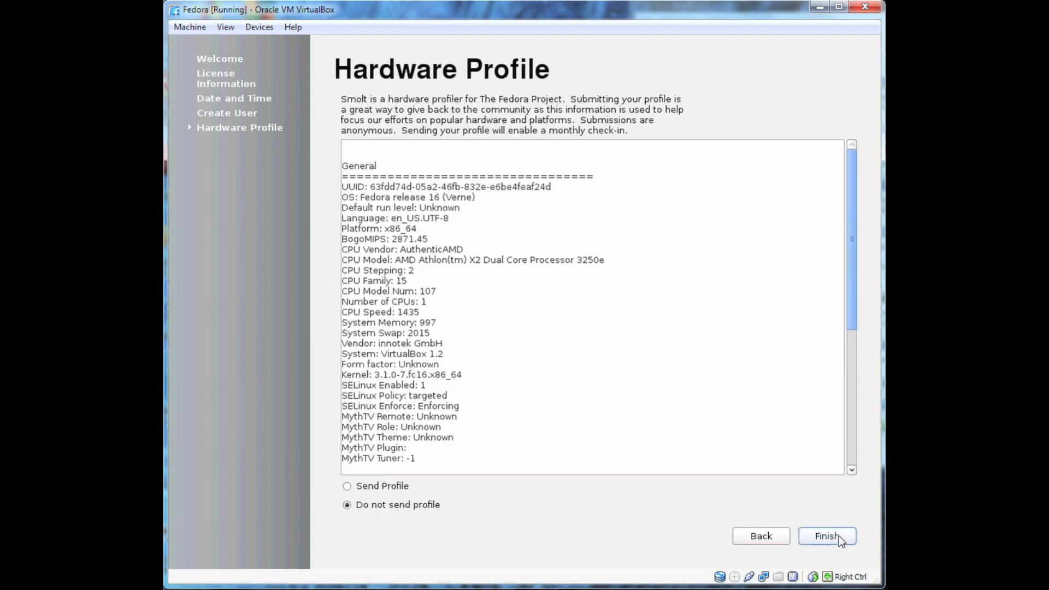
pyautogui.moveTo(445, 174)
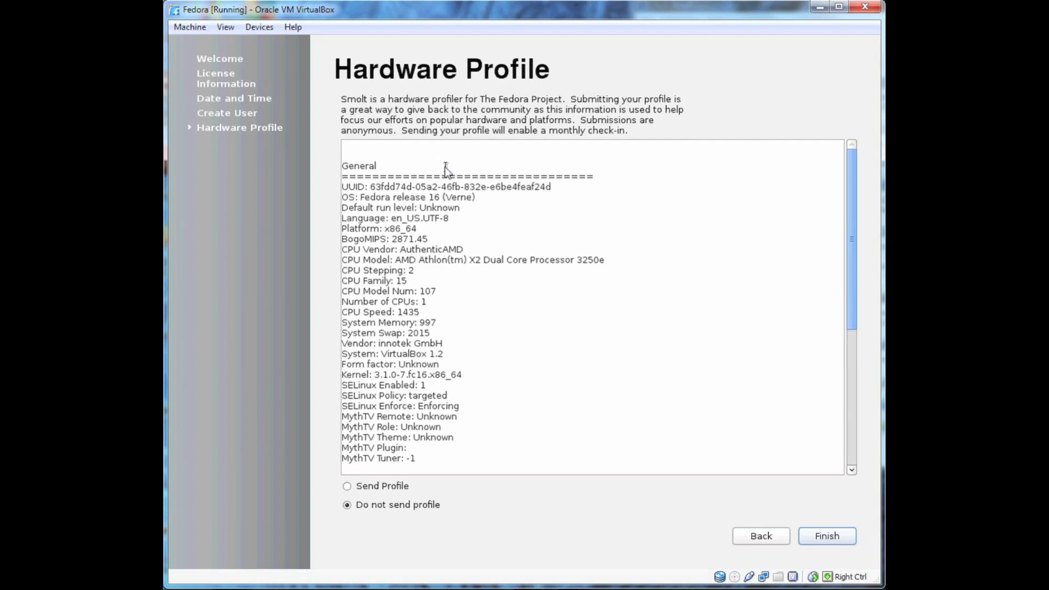
pyautogui.moveTo(460, 90)
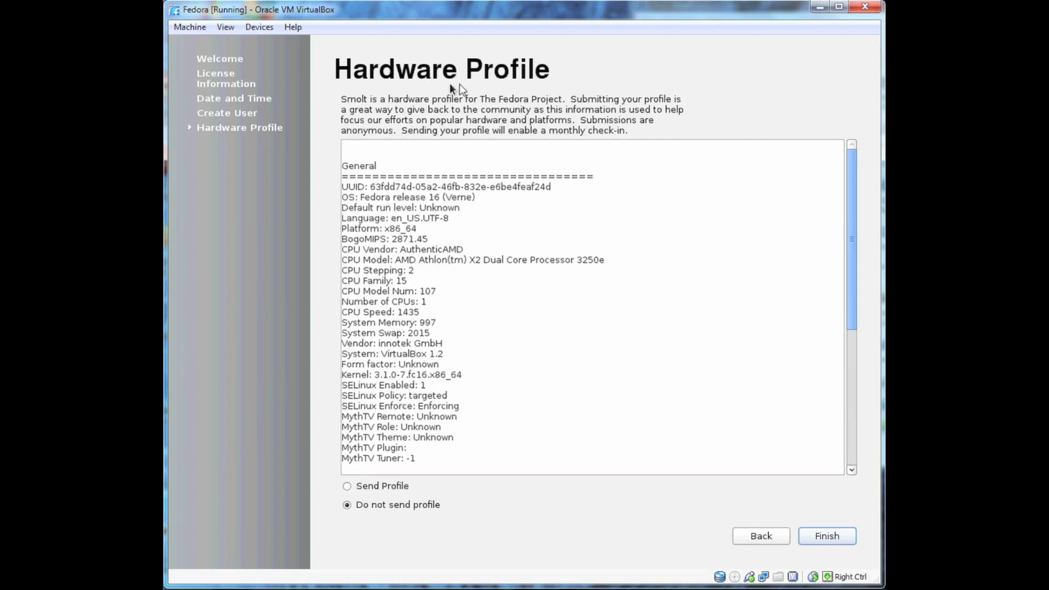
pyautogui.moveTo(506, 90)
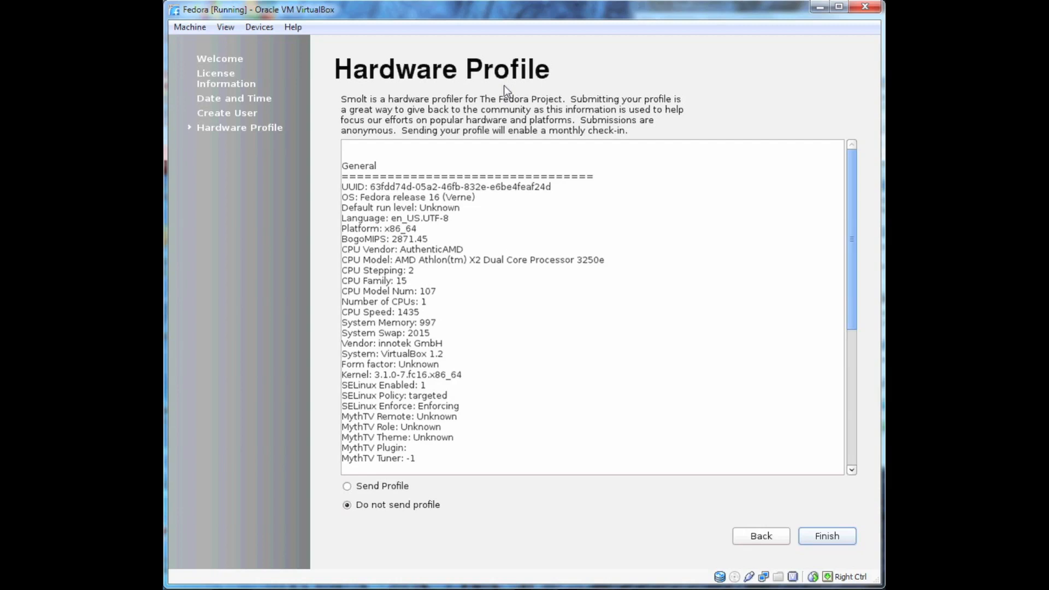
pyautogui.moveTo(411, 451)
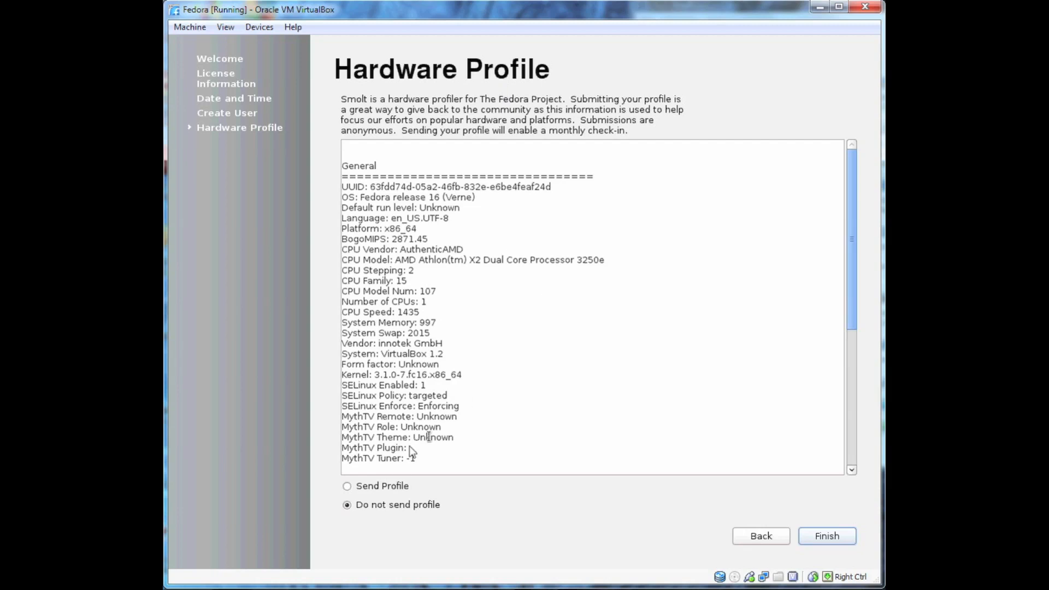
pyautogui.click(346, 484)
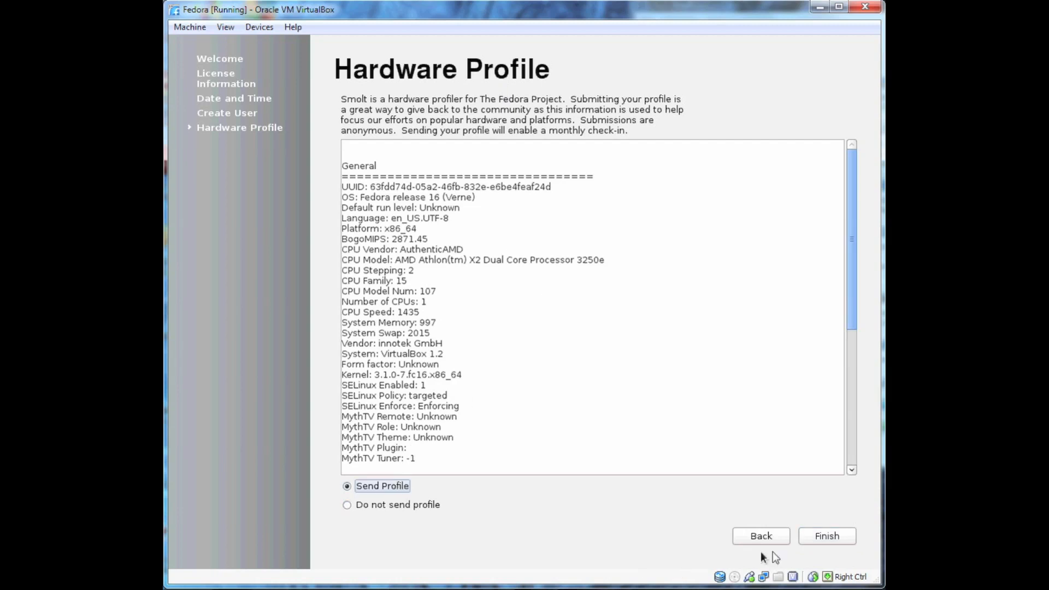
pyautogui.click(825, 535)
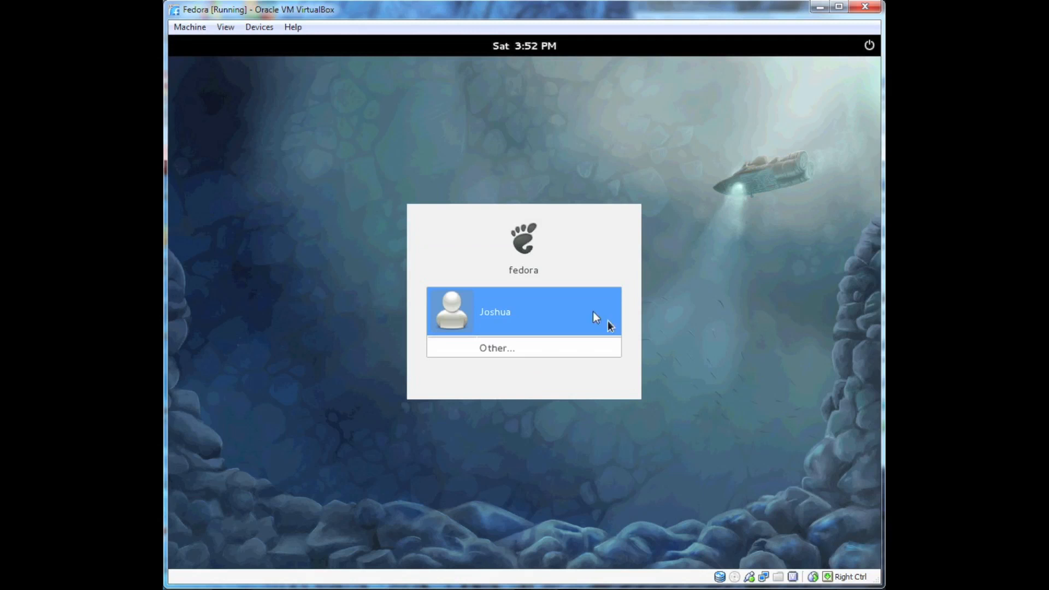
# Log in as Joshua with the password and dismiss the GNOME 3 fallback notice.
pyautogui.click(523, 311)
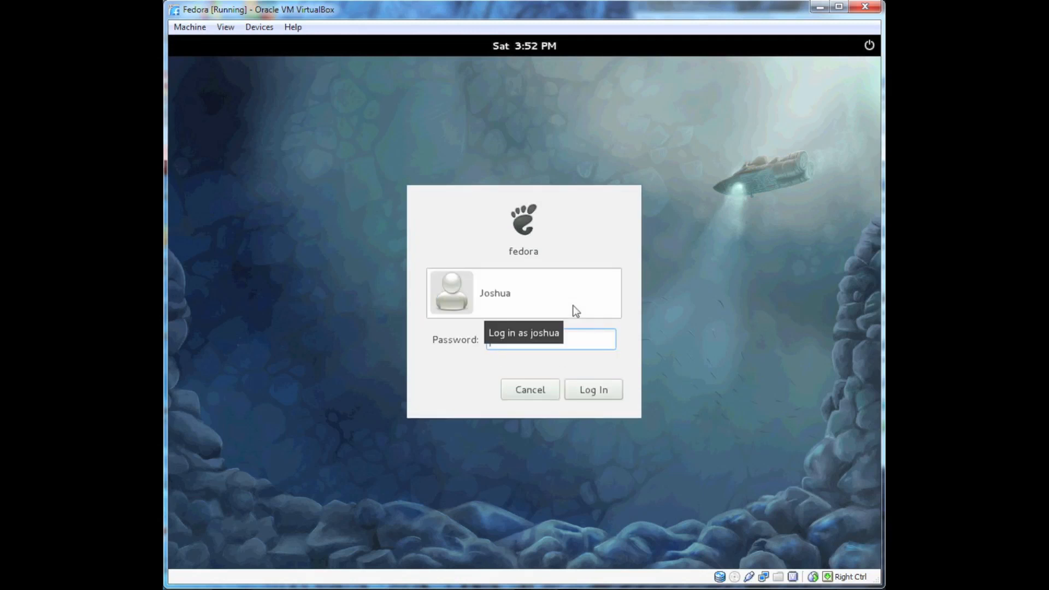
pyautogui.write('password')
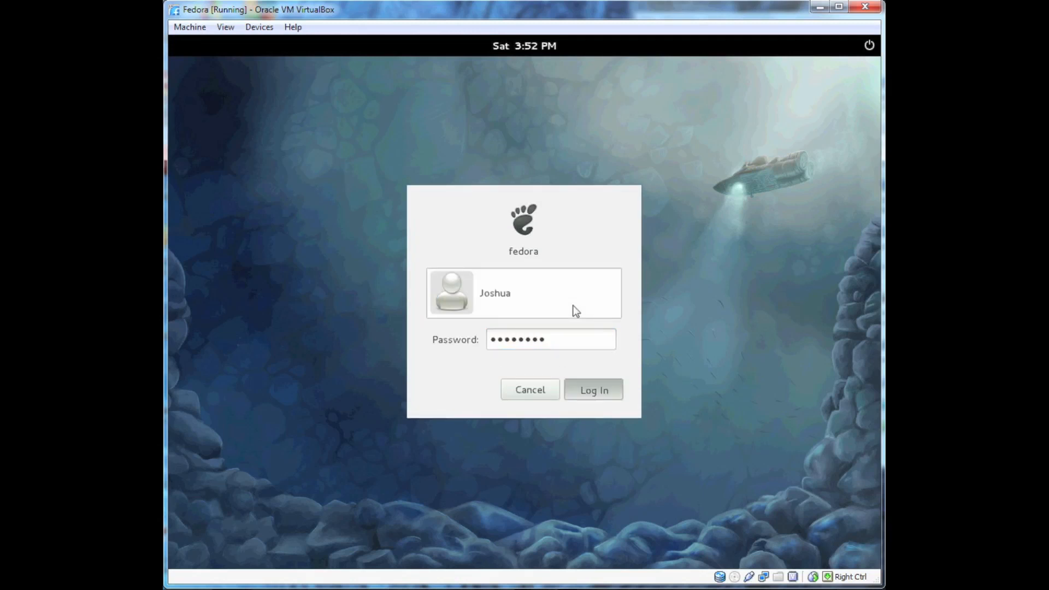
pyautogui.click(592, 390)
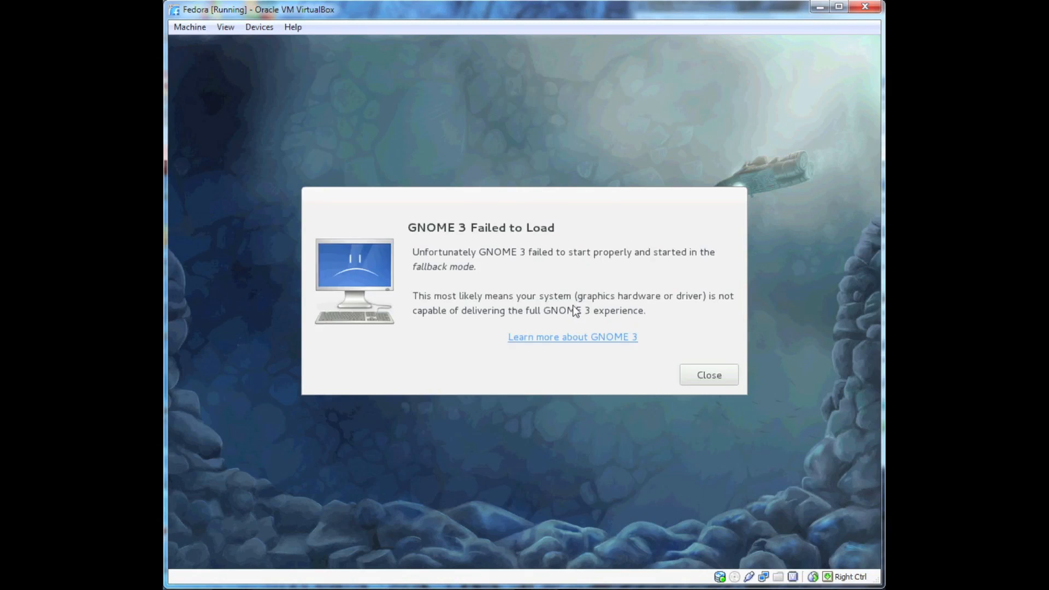
pyautogui.moveTo(606, 282)
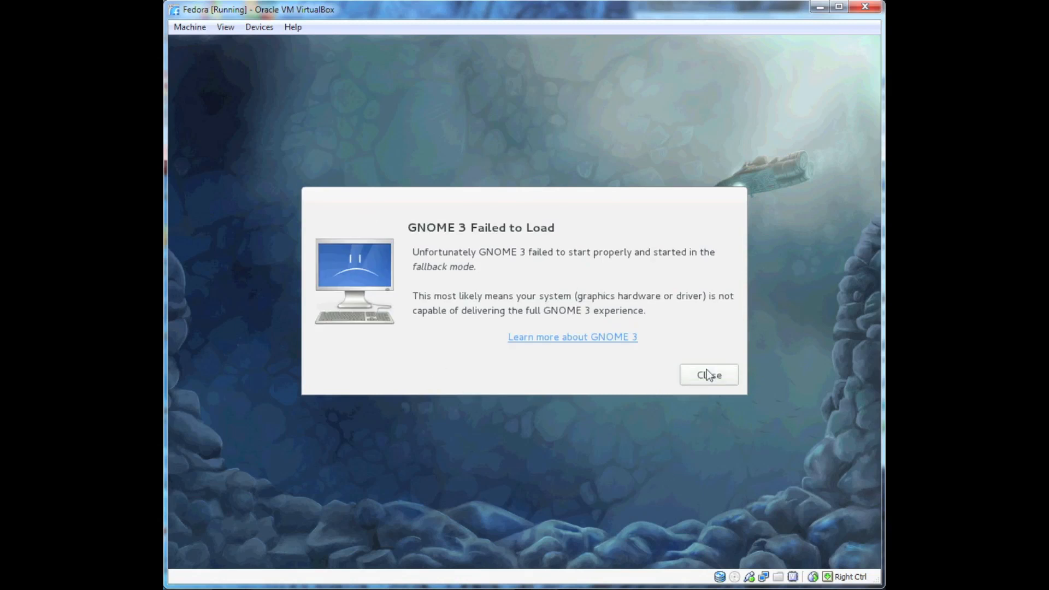
pyautogui.click(708, 375)
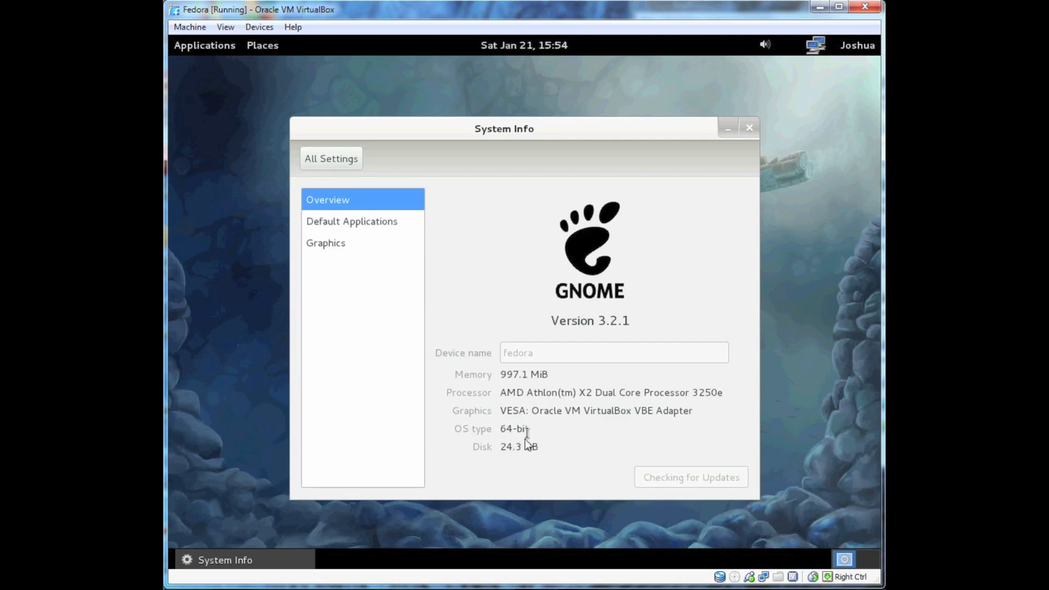
pyautogui.moveTo(596, 462)
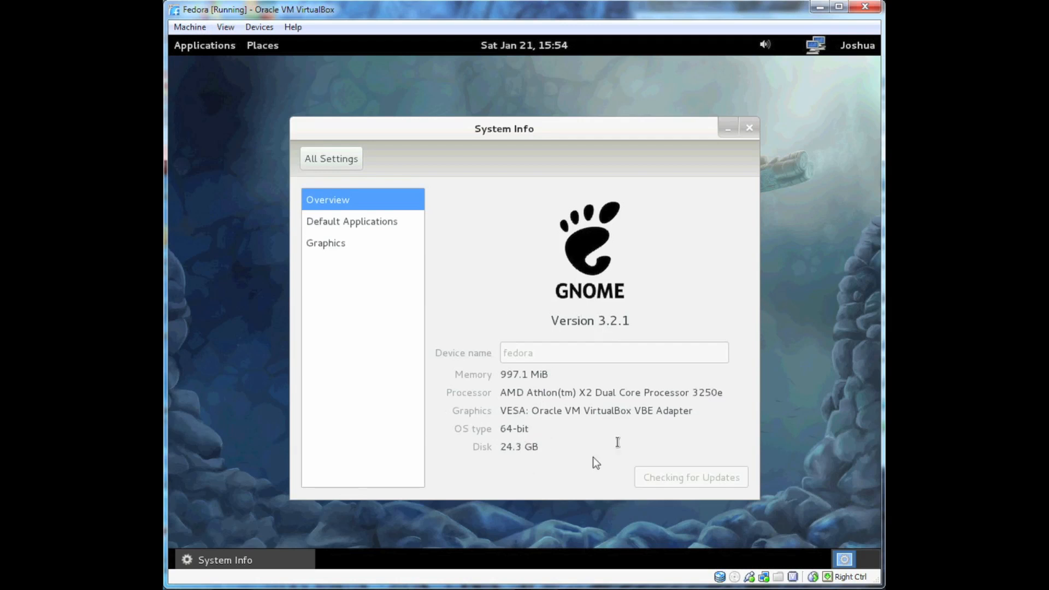
pyautogui.moveTo(551, 473)
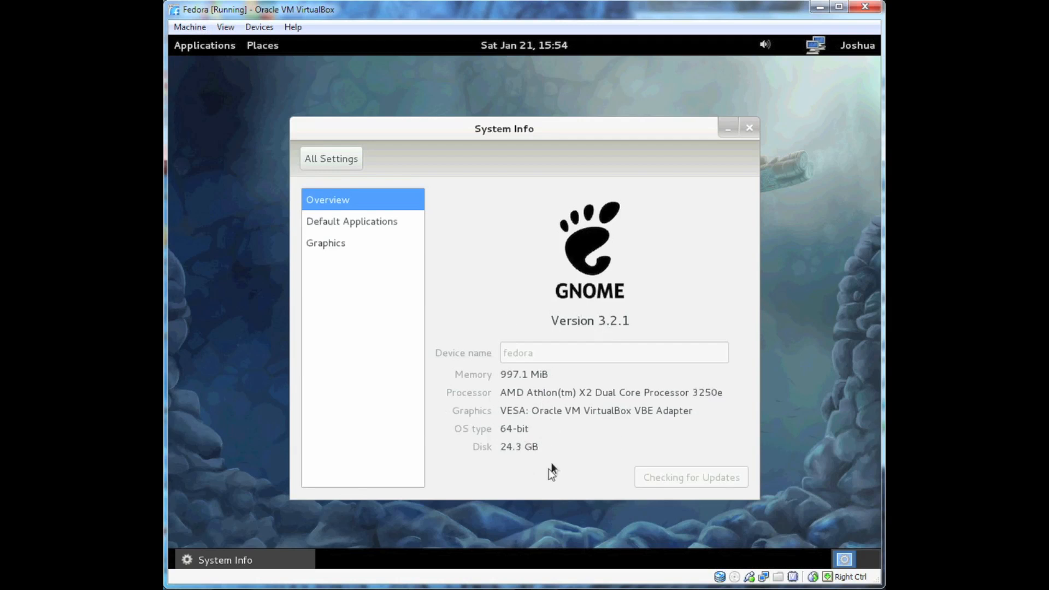
pyautogui.moveTo(534, 422)
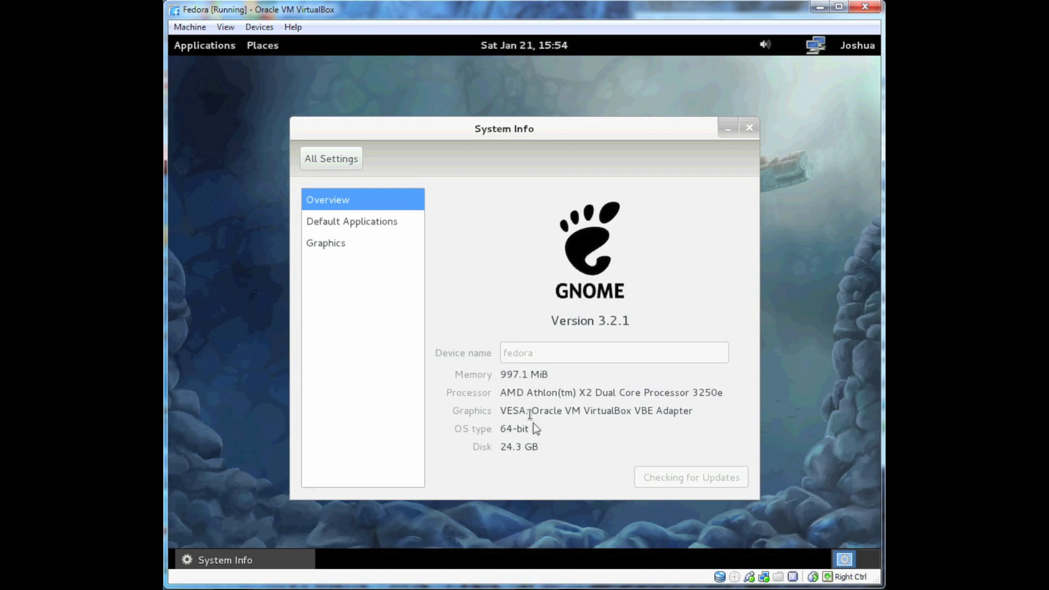
pyautogui.moveTo(539, 436)
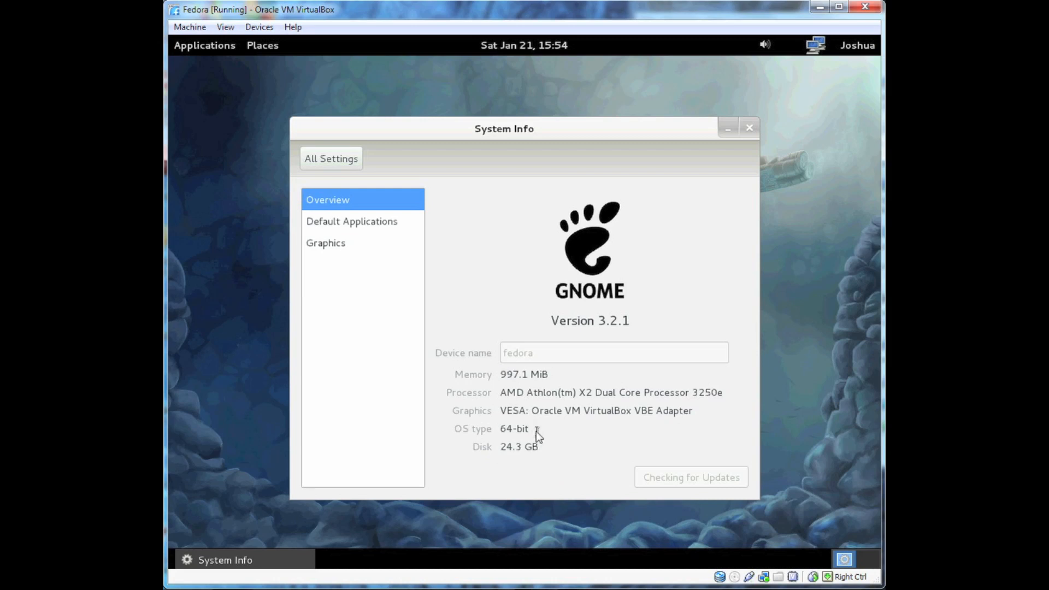
# Review Default Applications and Overview in System Info, then close the window.
pyautogui.click(350, 221)
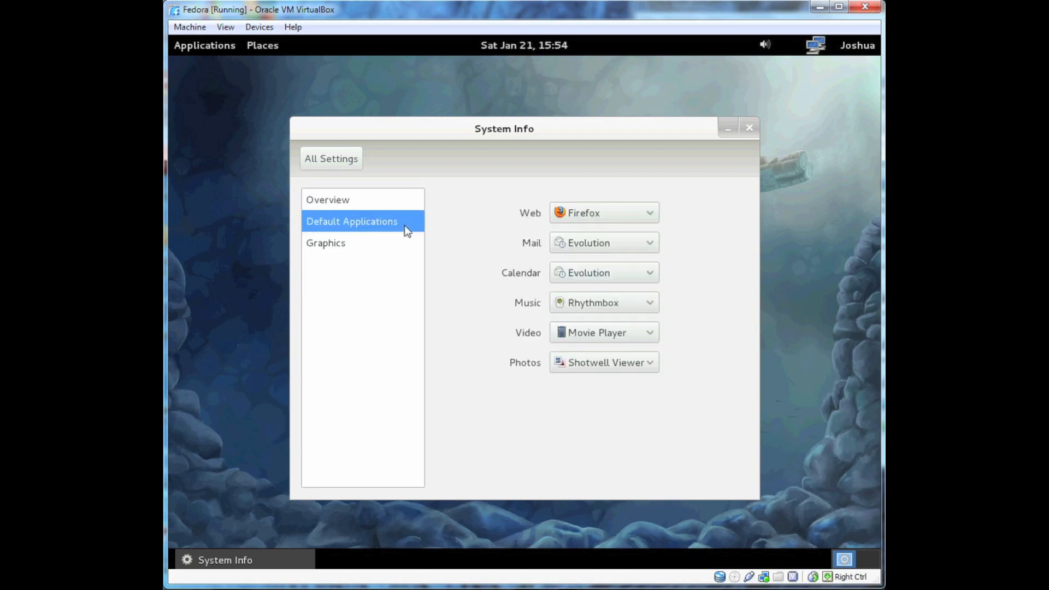
pyautogui.click(326, 199)
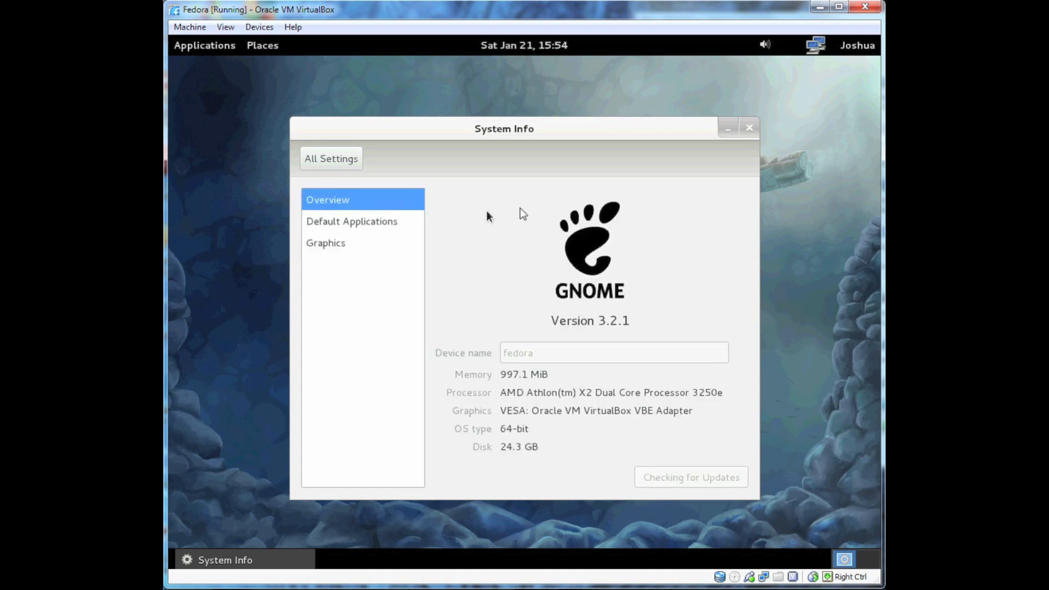
pyautogui.click(748, 128)
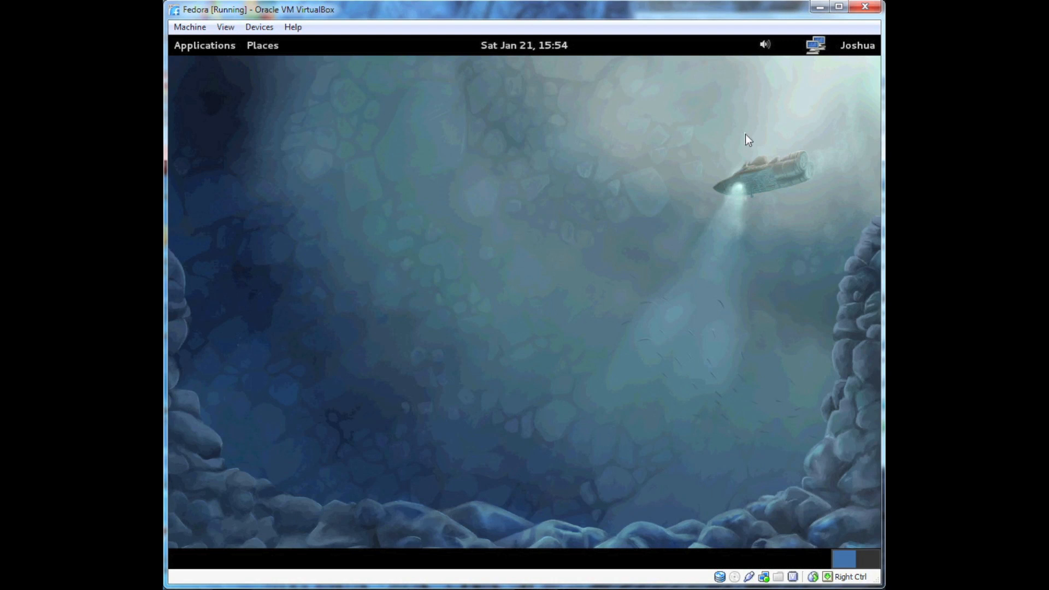
pyautogui.moveTo(863, 49)
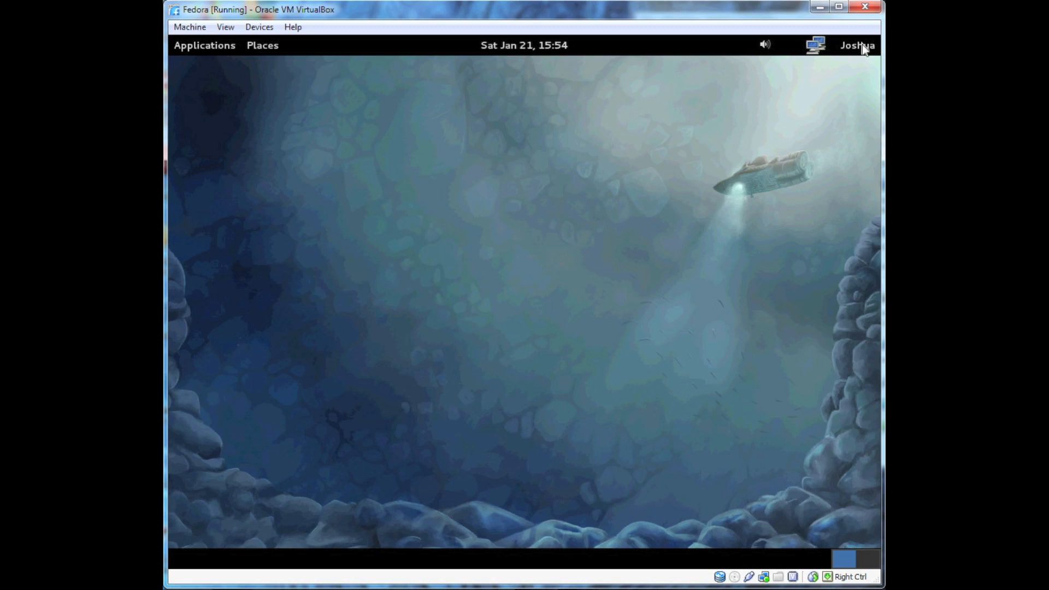